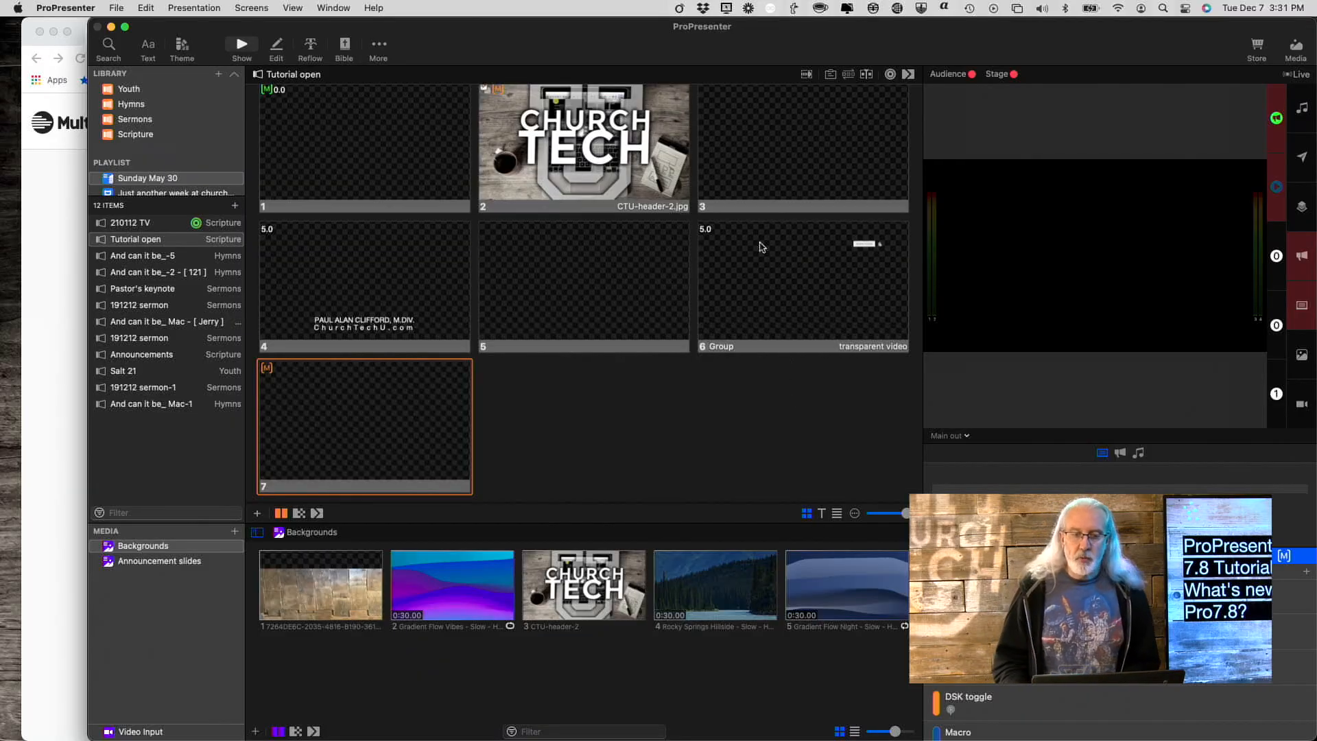
mouse_move(862, 40)
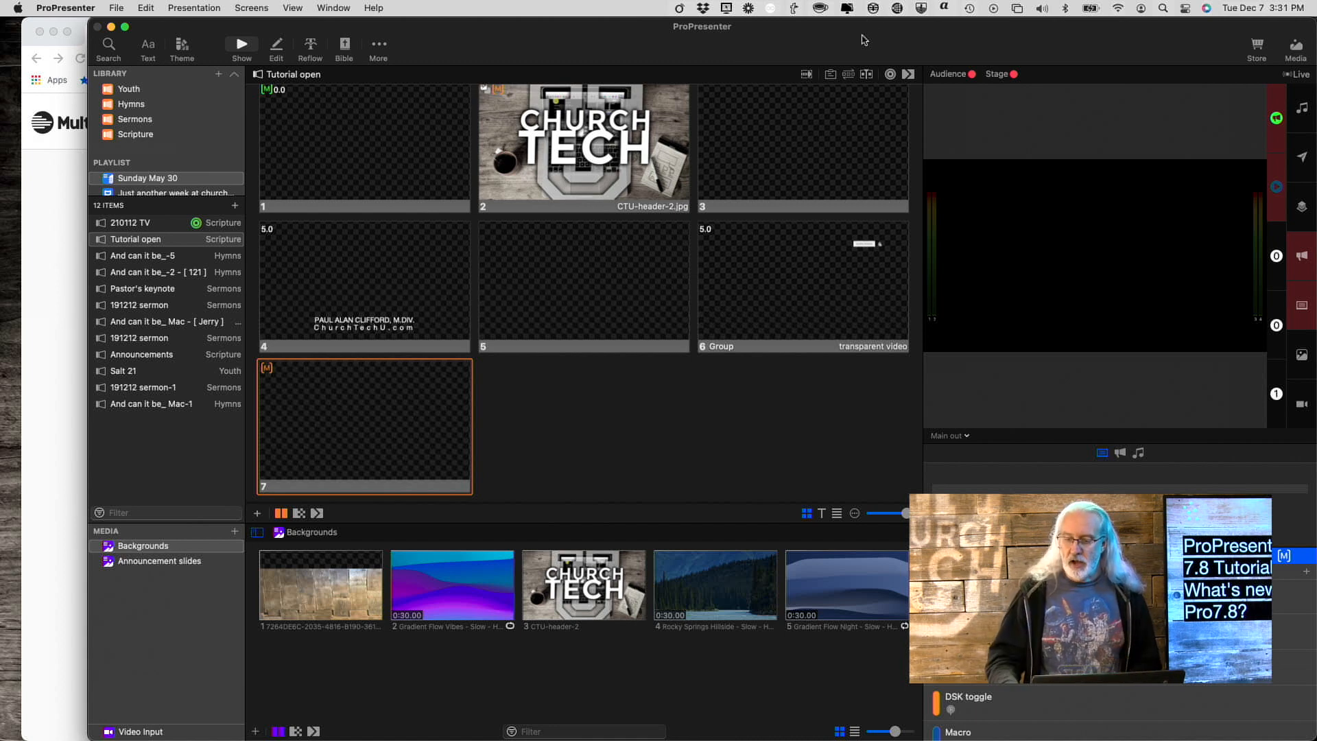
Step: Open ProPresenter's Preferences window on the Screens settings page
click(1277, 554)
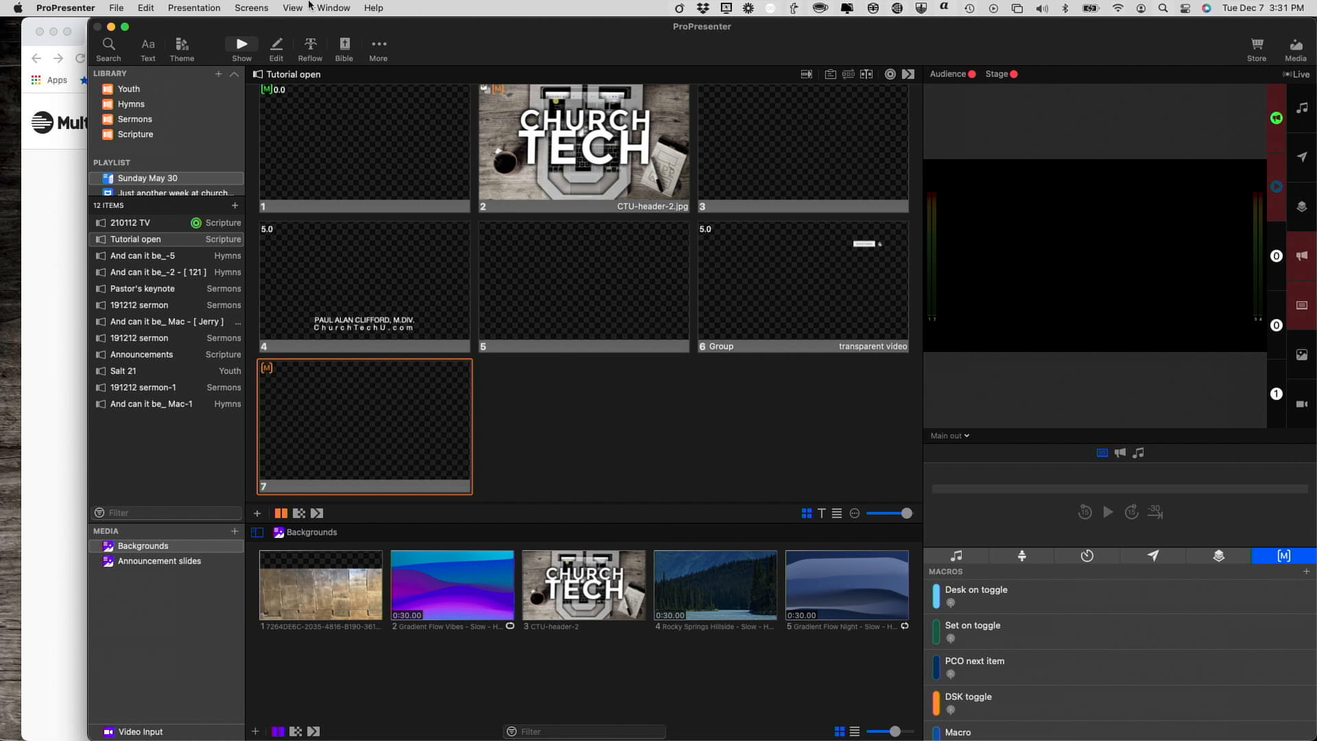
mouse_move(955, 419)
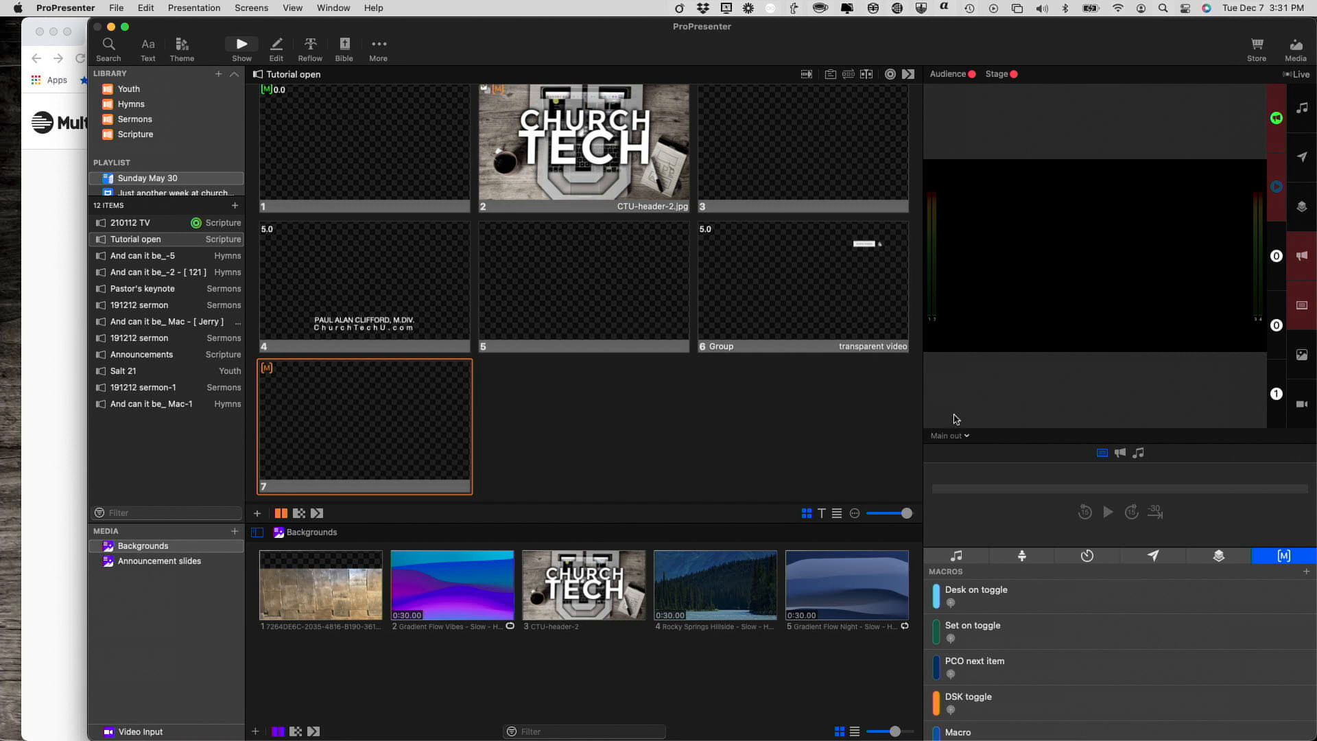
mouse_move(932, 322)
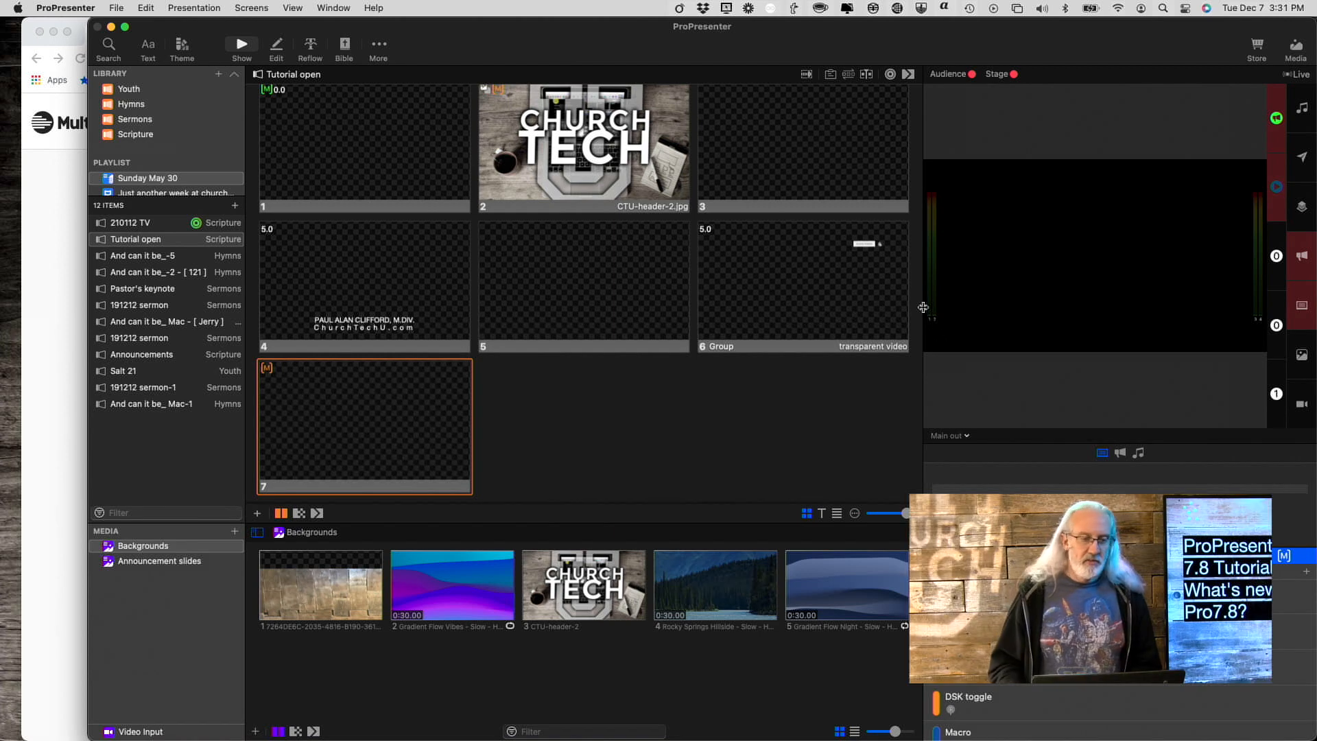
click(66, 7)
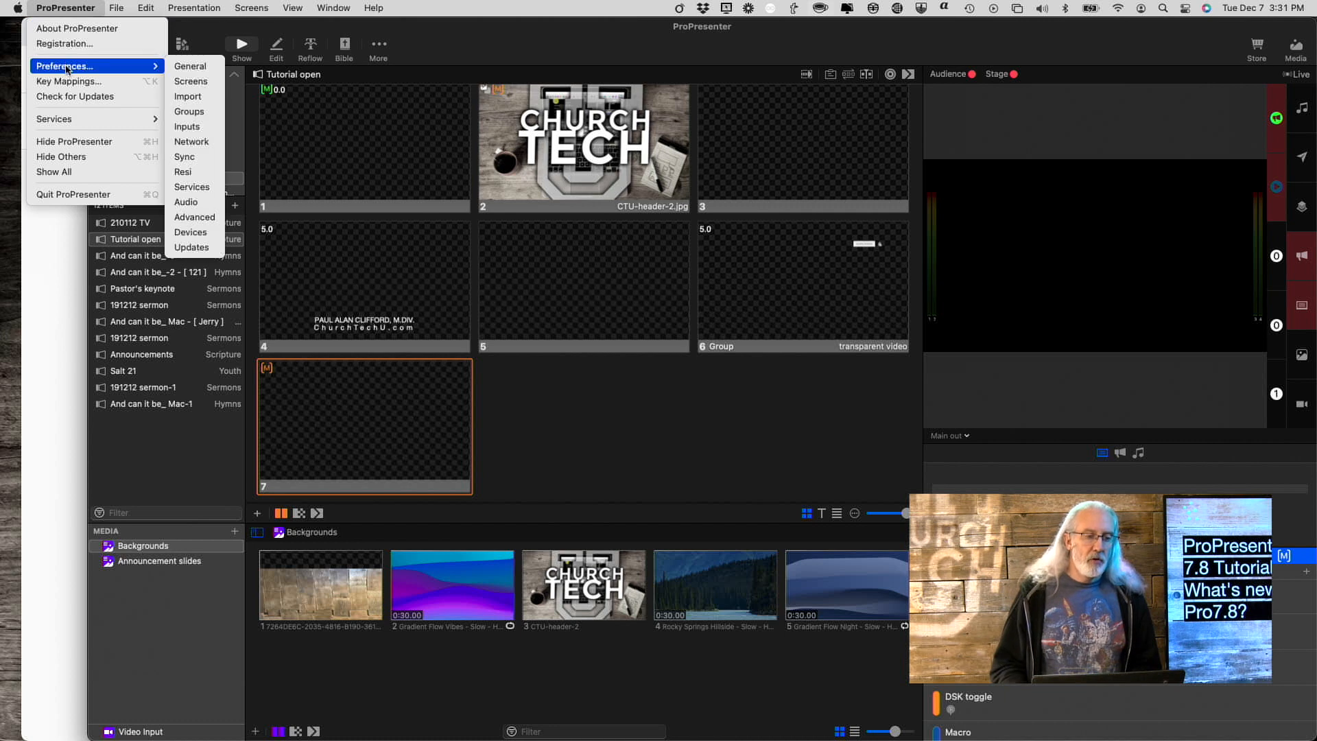
mouse_move(188, 126)
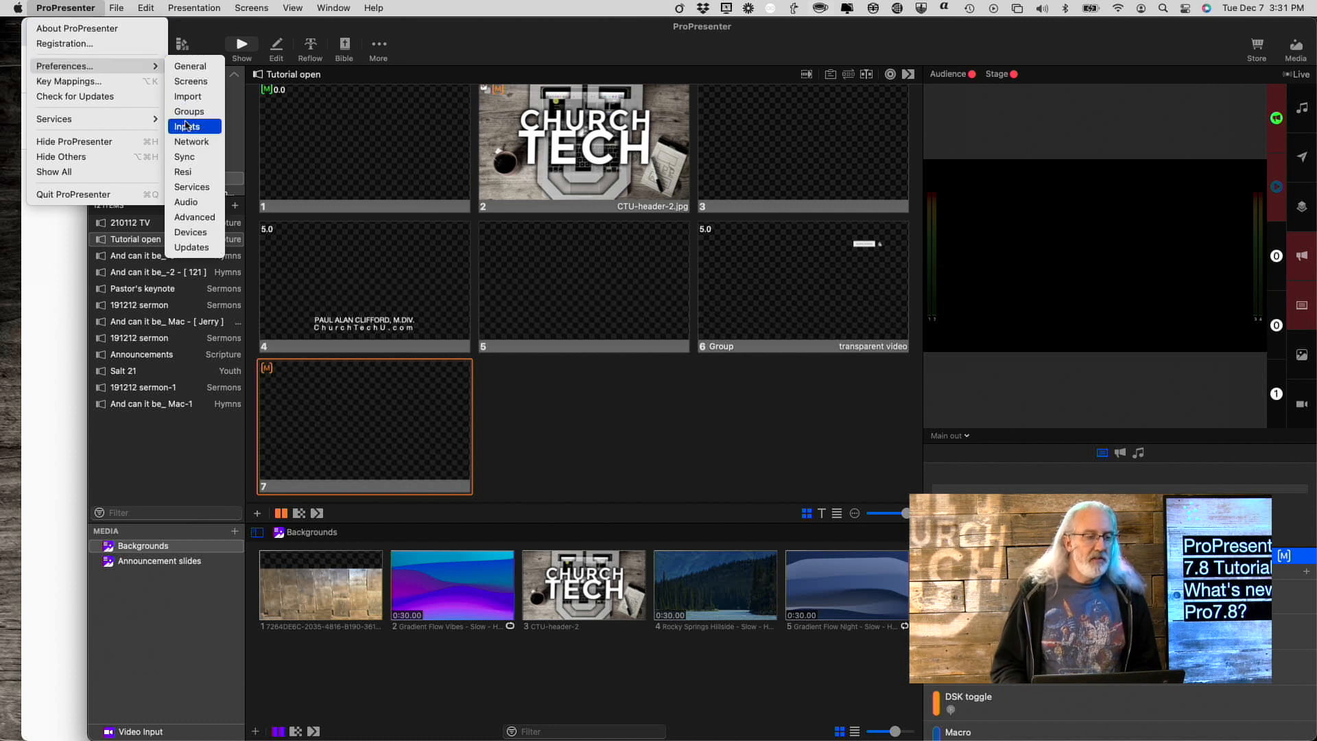
mouse_move(191, 81)
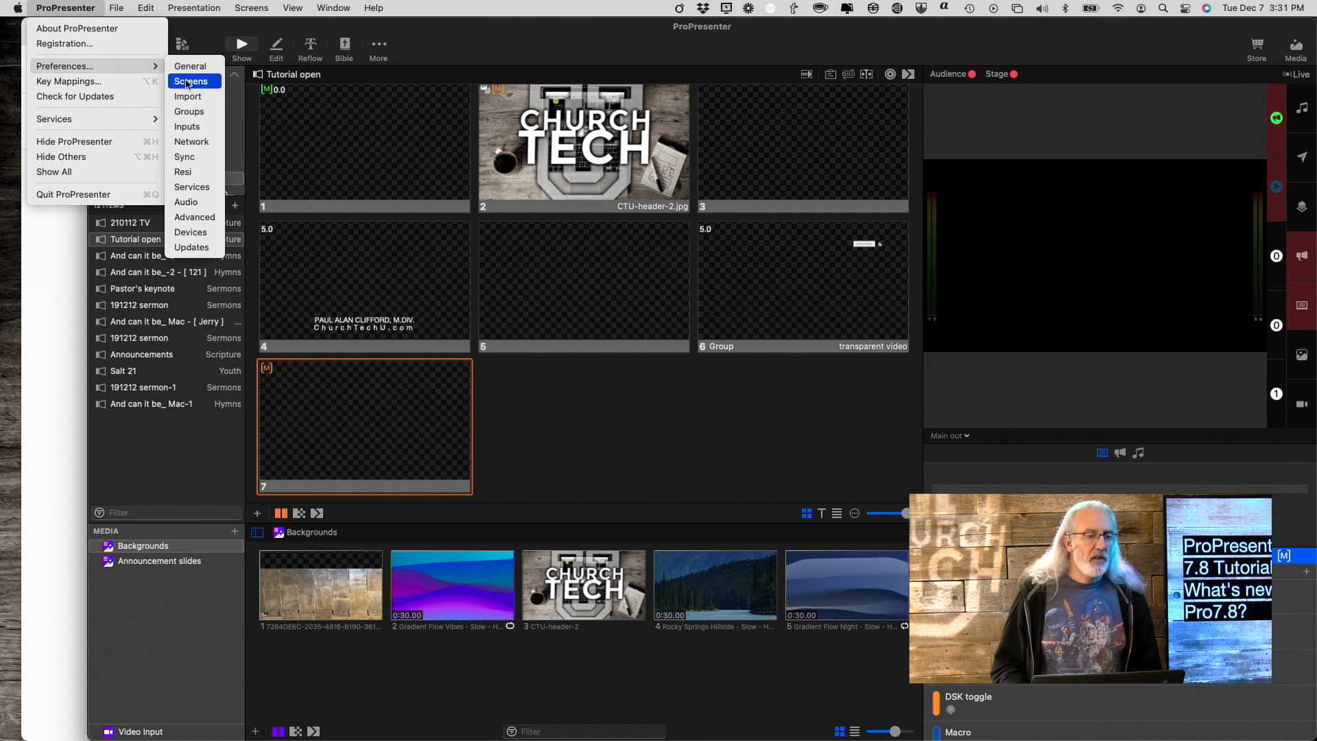
click(191, 81)
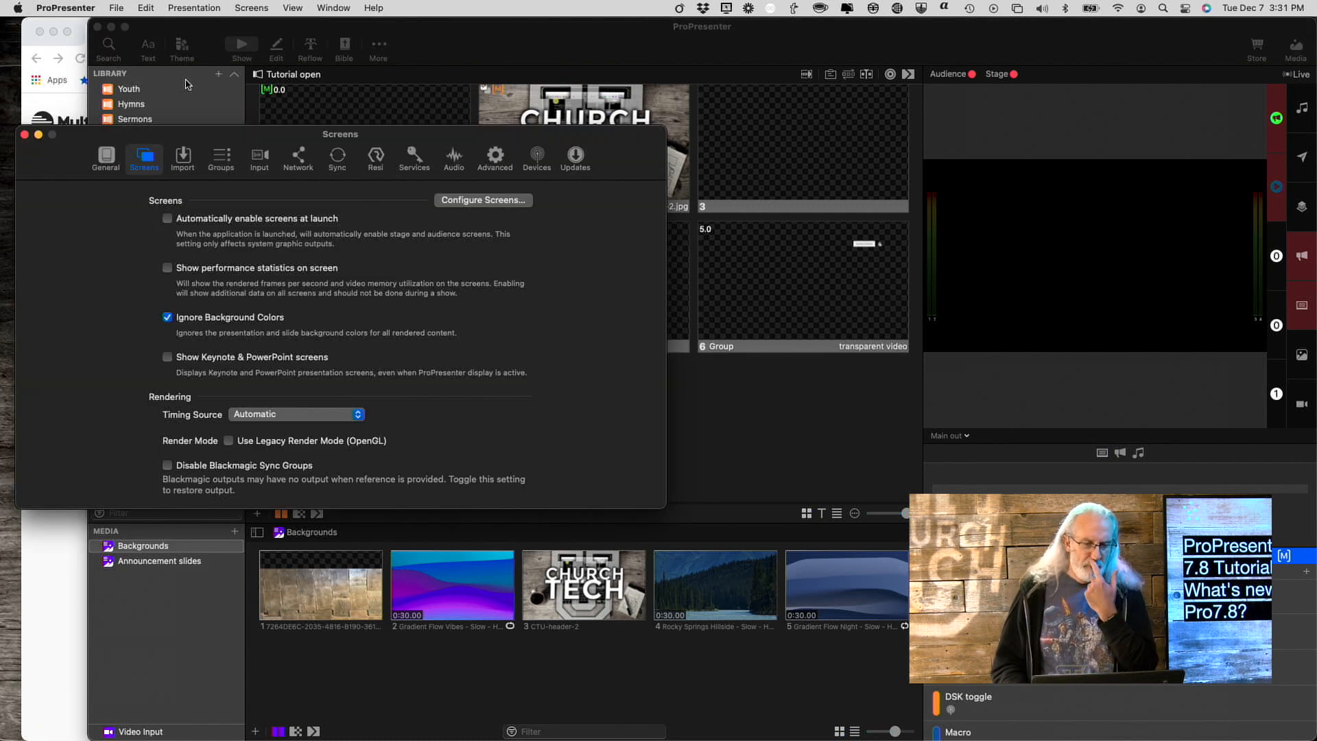
mouse_move(285, 140)
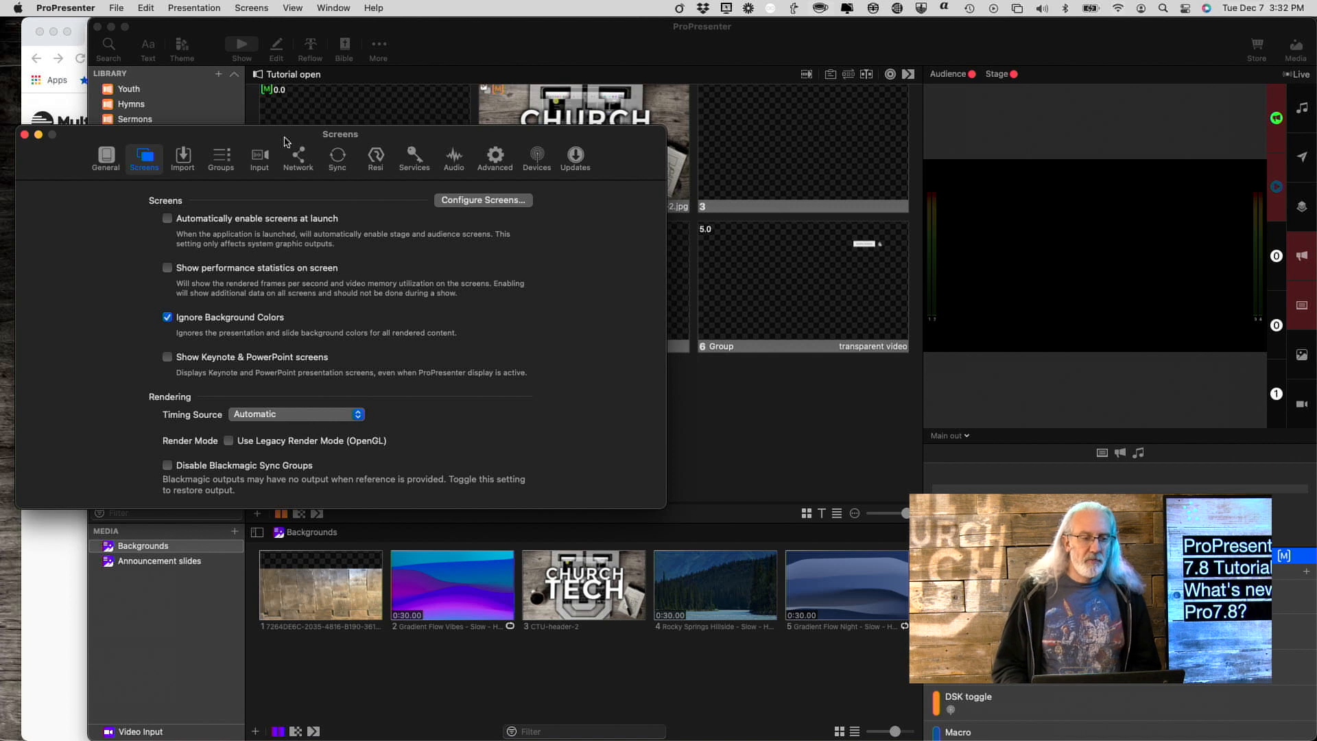
drag(340, 134, 548, 69)
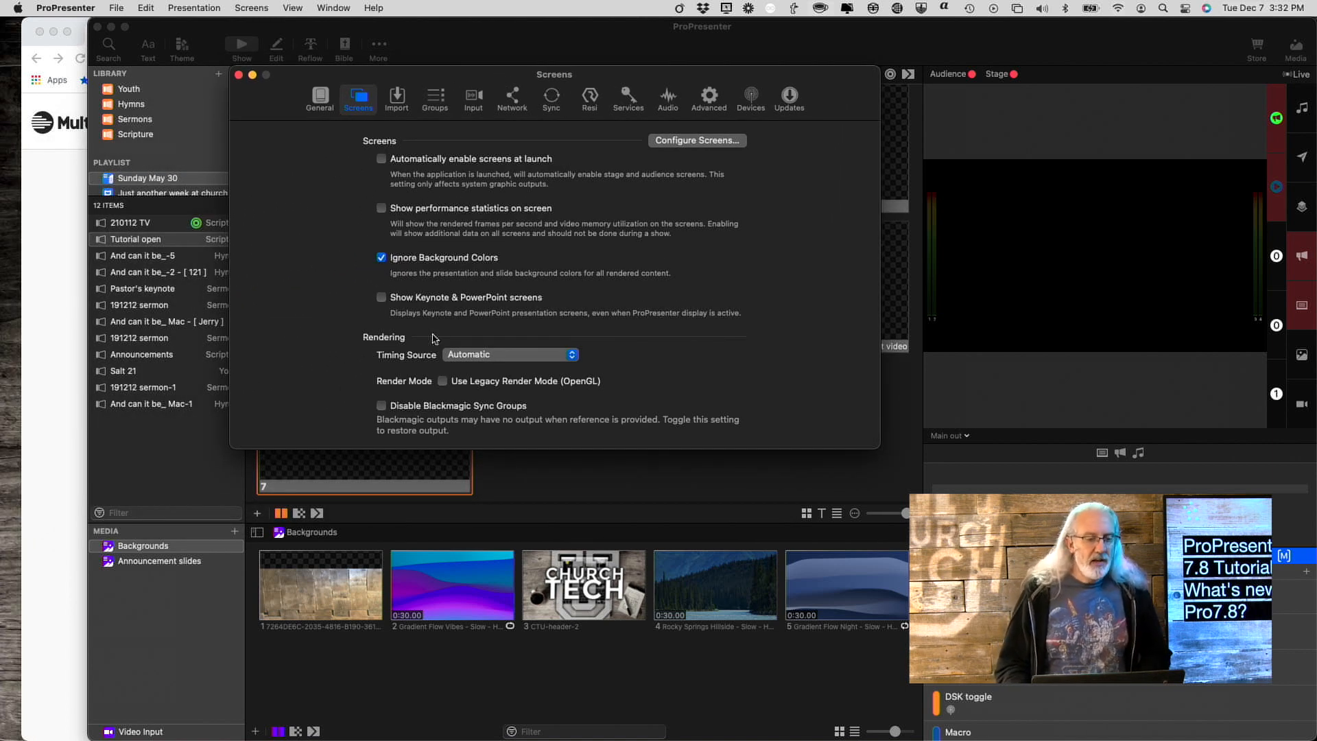
mouse_move(411, 347)
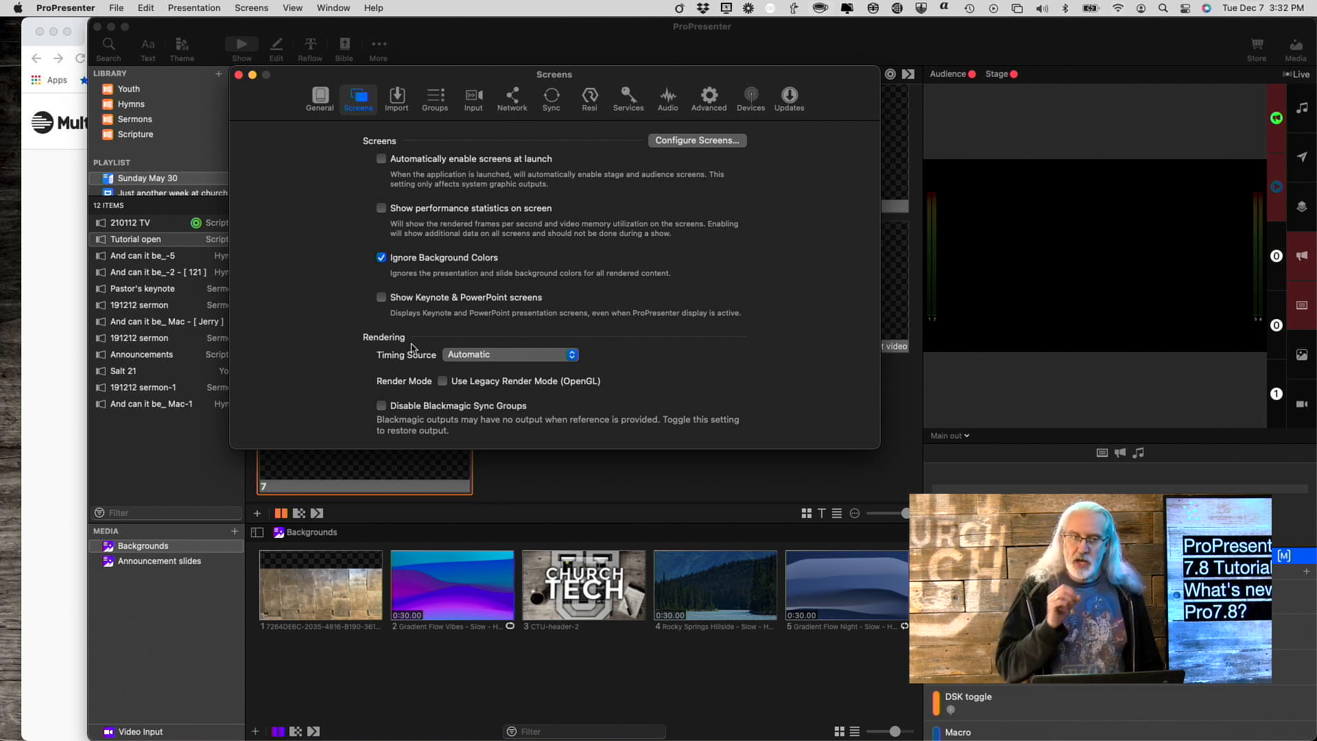
mouse_move(412, 390)
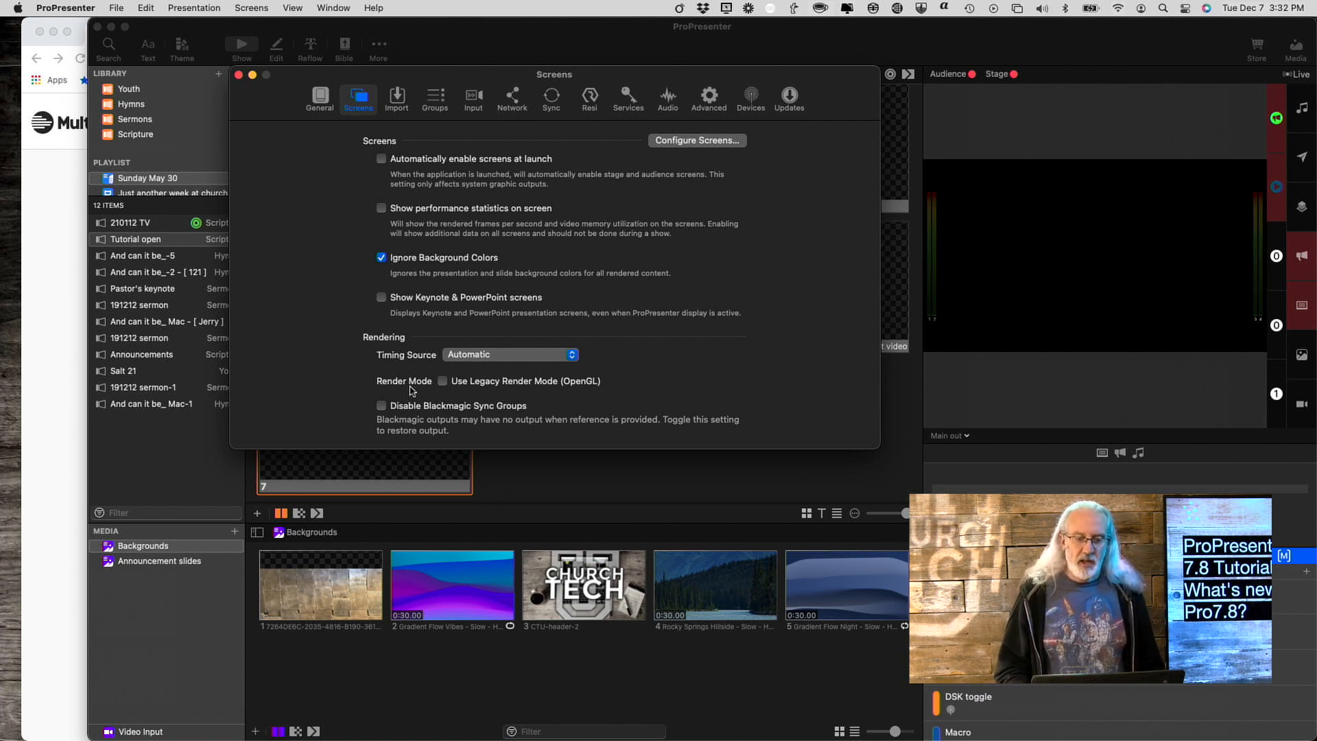
mouse_move(461, 375)
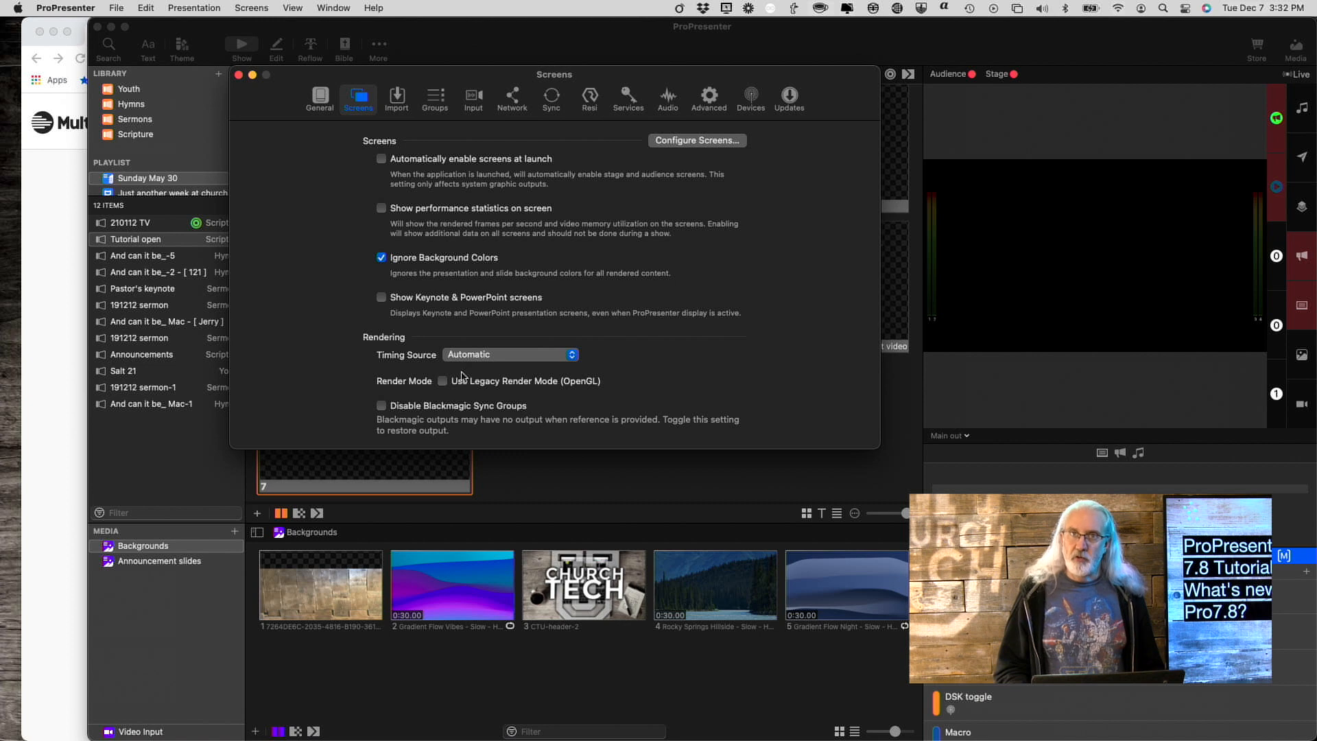
mouse_move(565, 387)
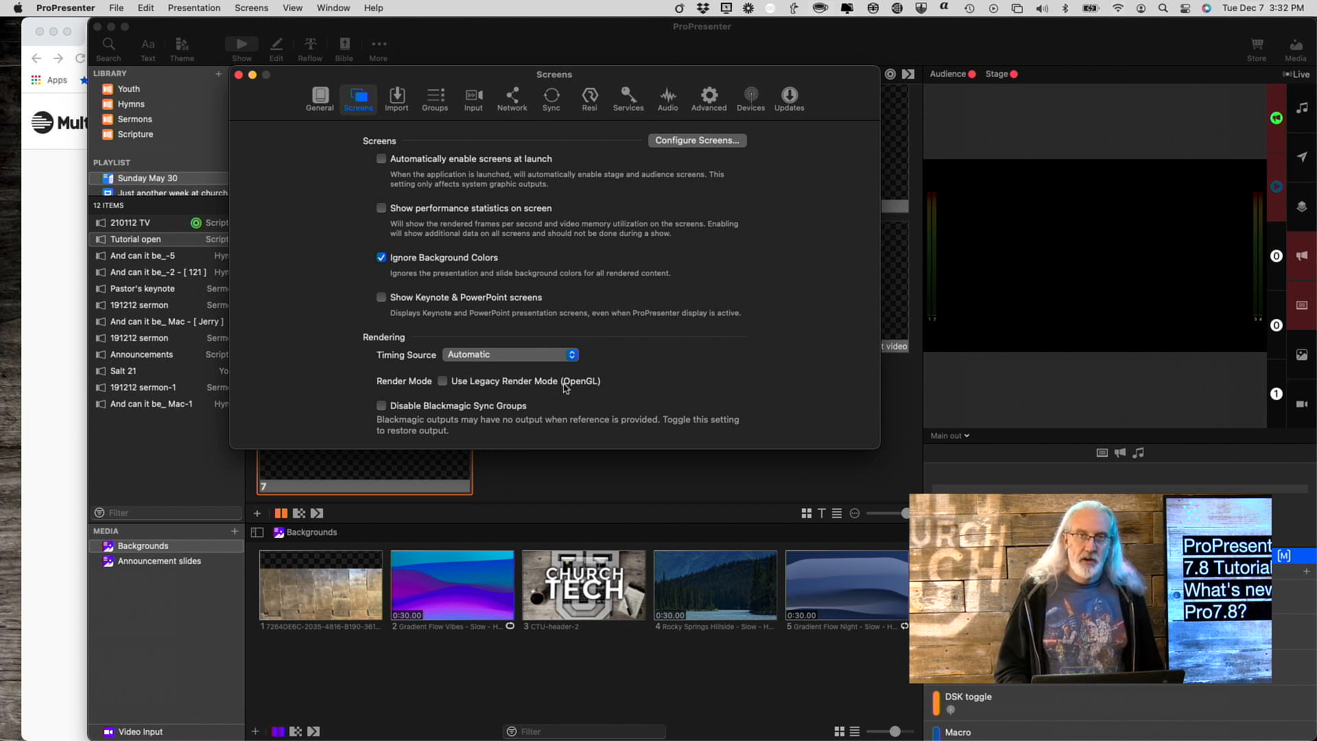
mouse_move(422, 378)
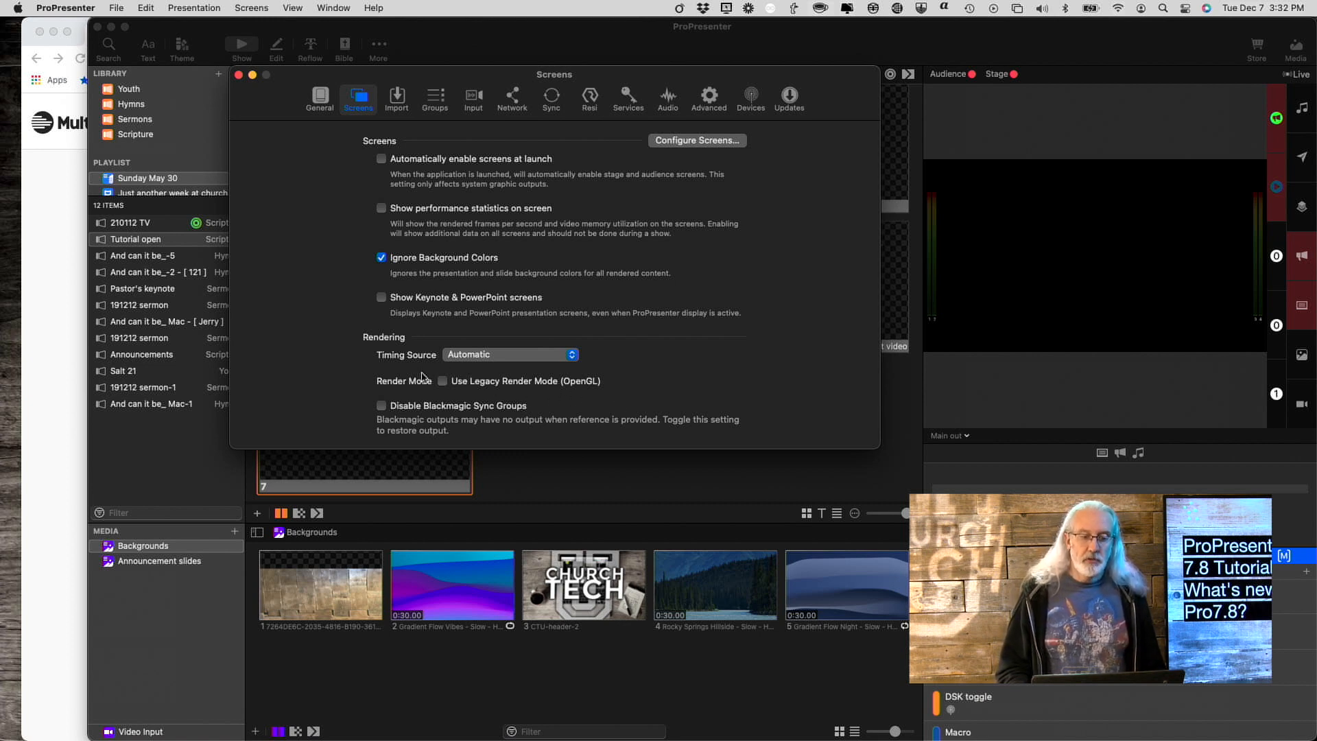
mouse_move(438, 392)
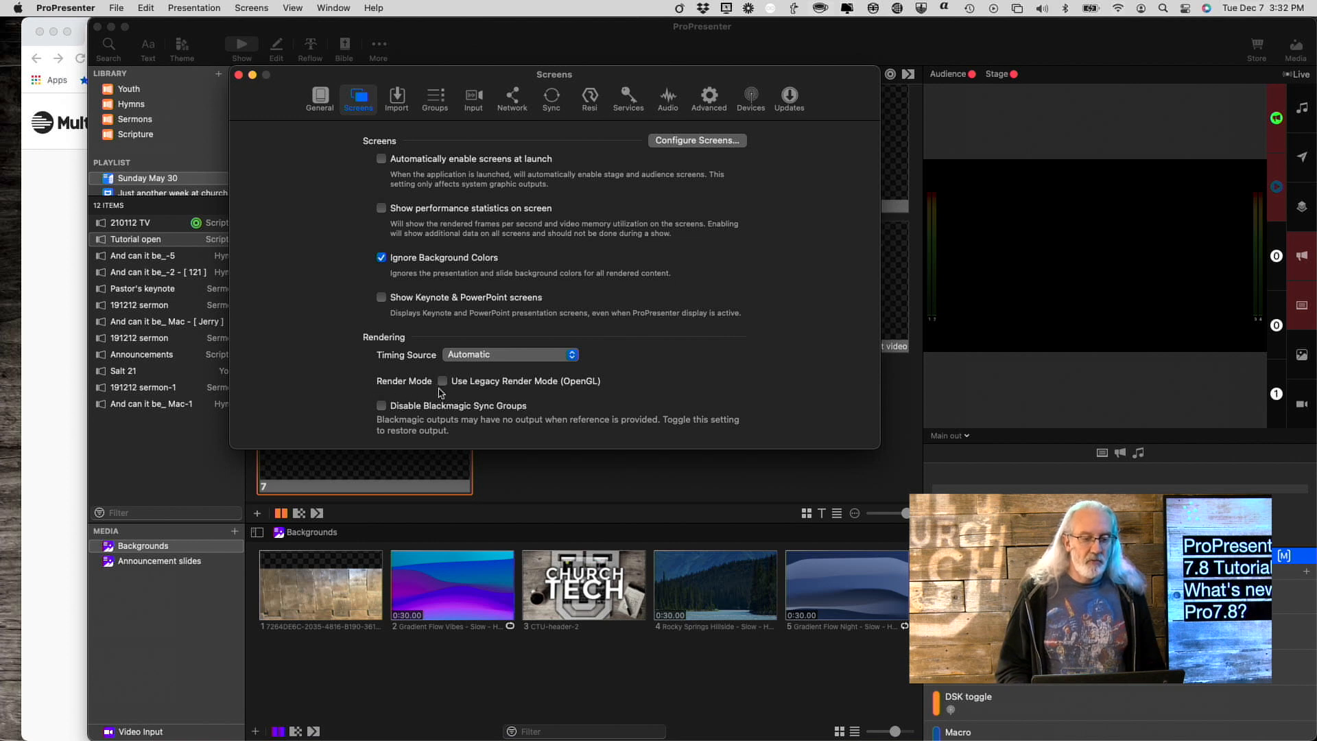
mouse_move(480, 393)
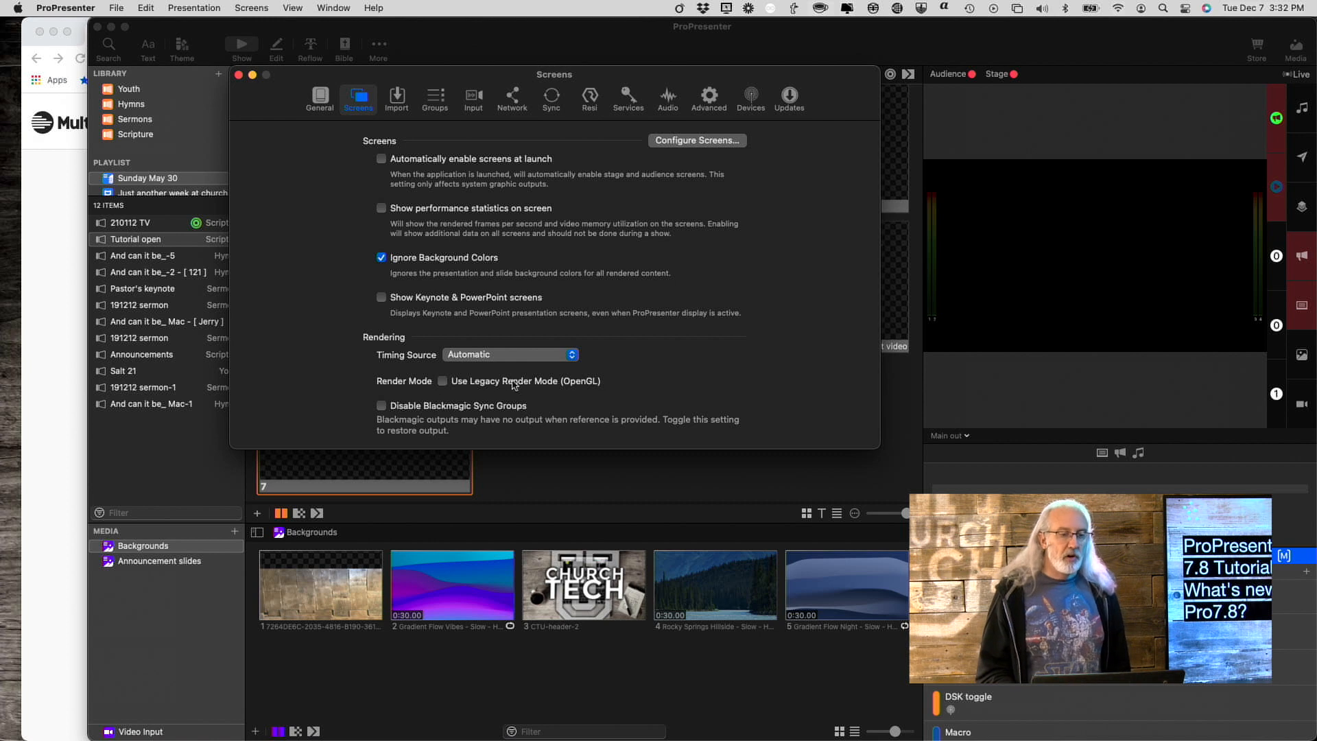
mouse_move(448, 392)
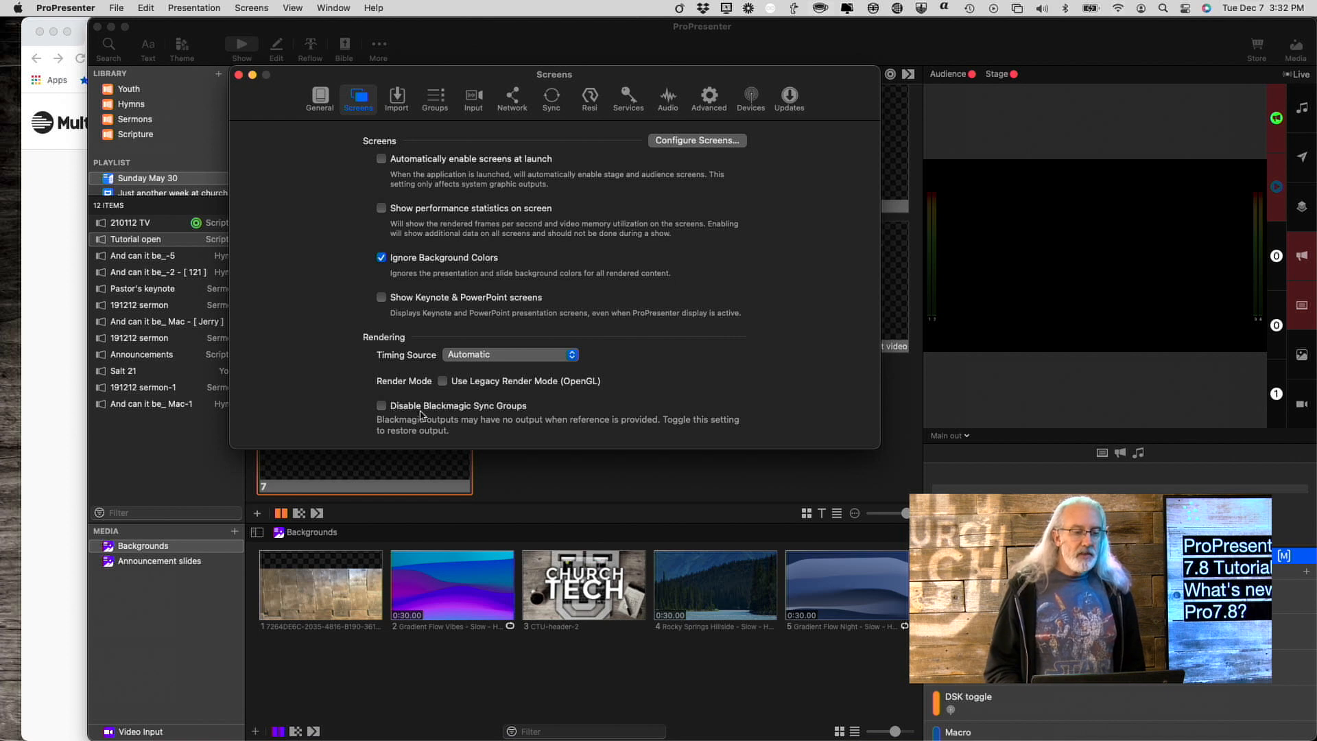
mouse_move(525, 411)
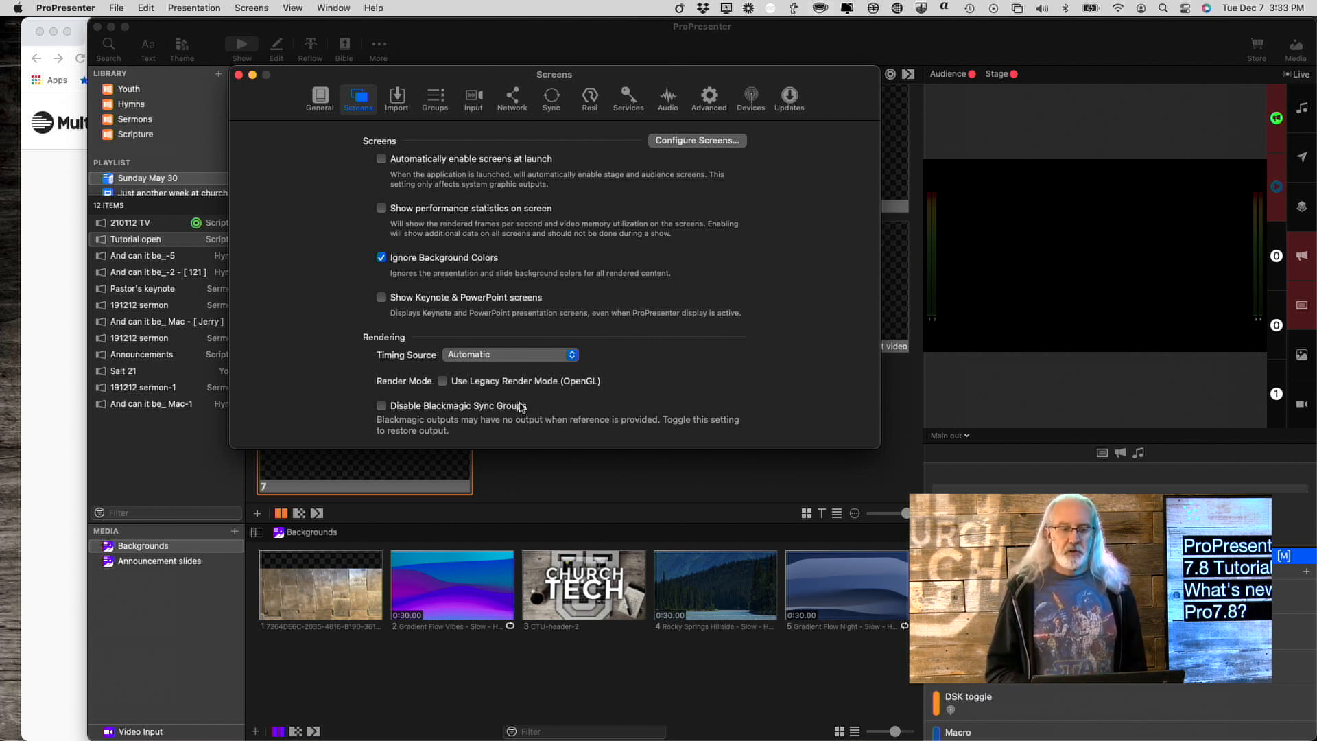
mouse_move(592, 368)
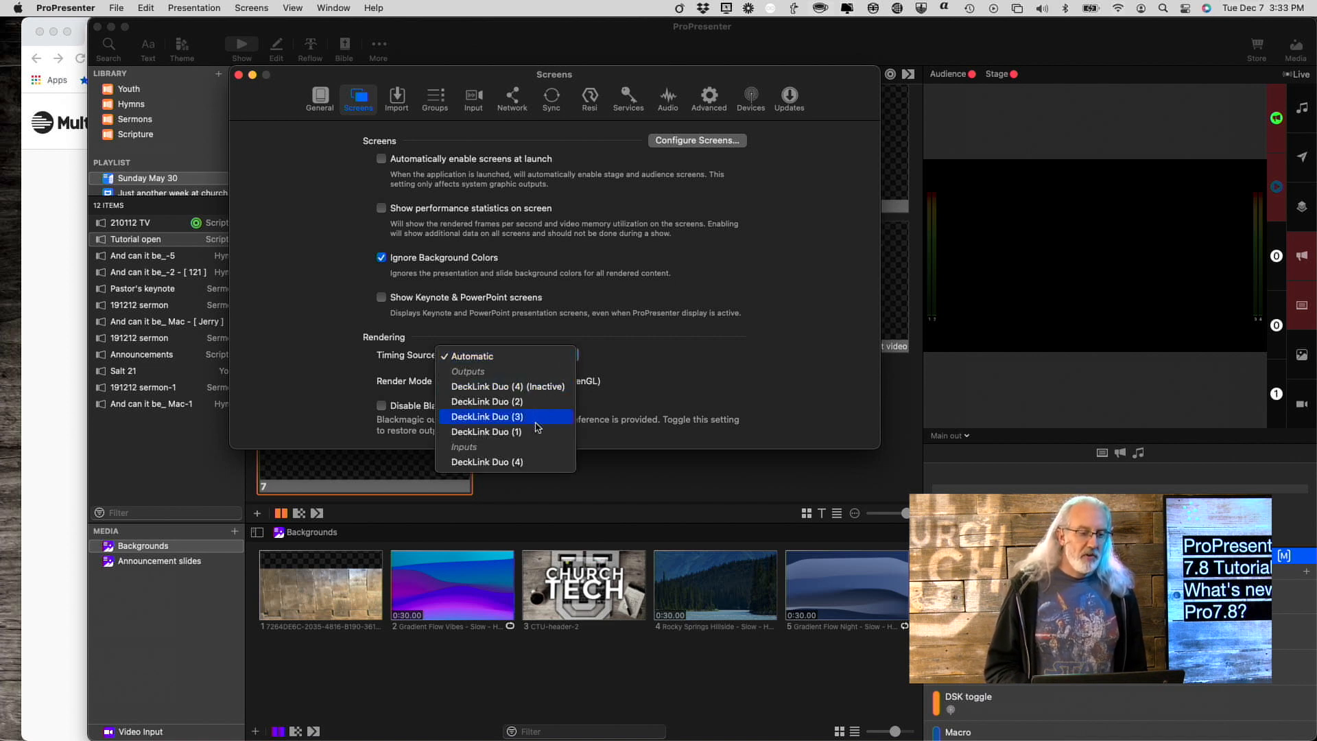
mouse_move(533, 385)
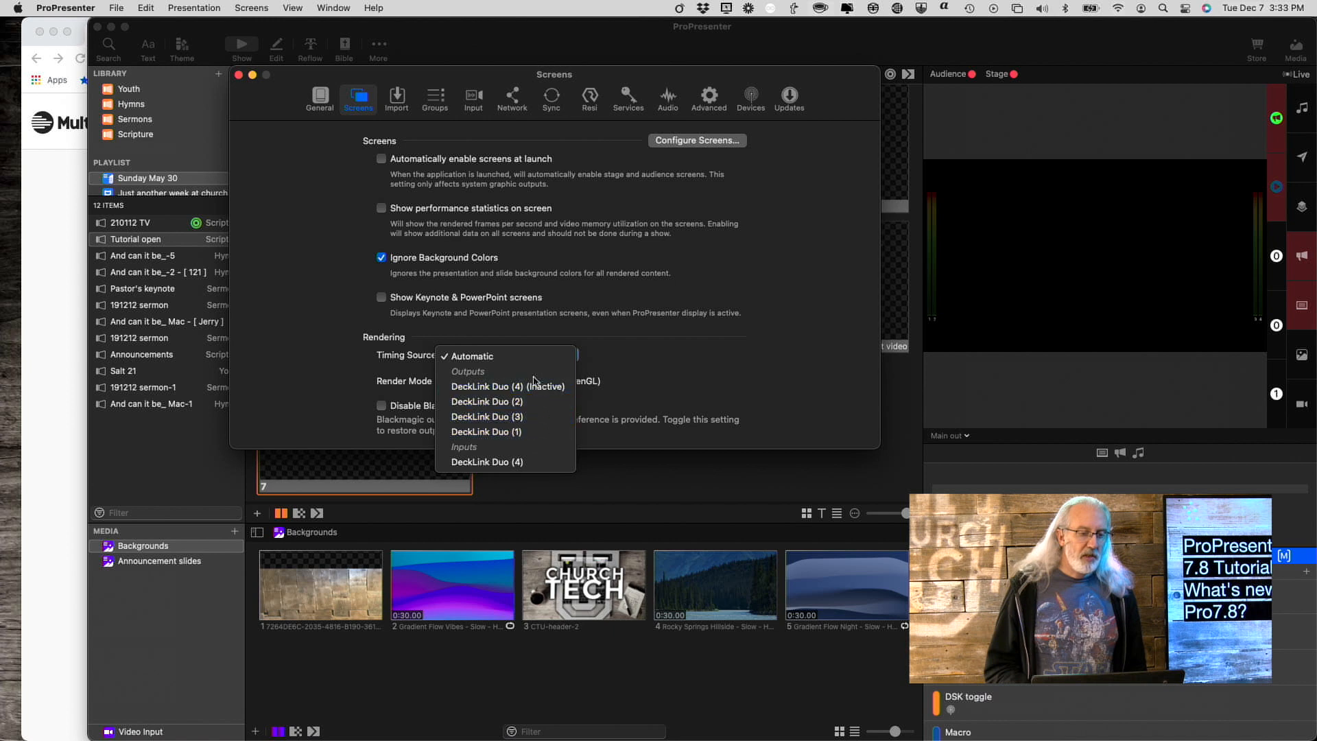
mouse_move(506, 386)
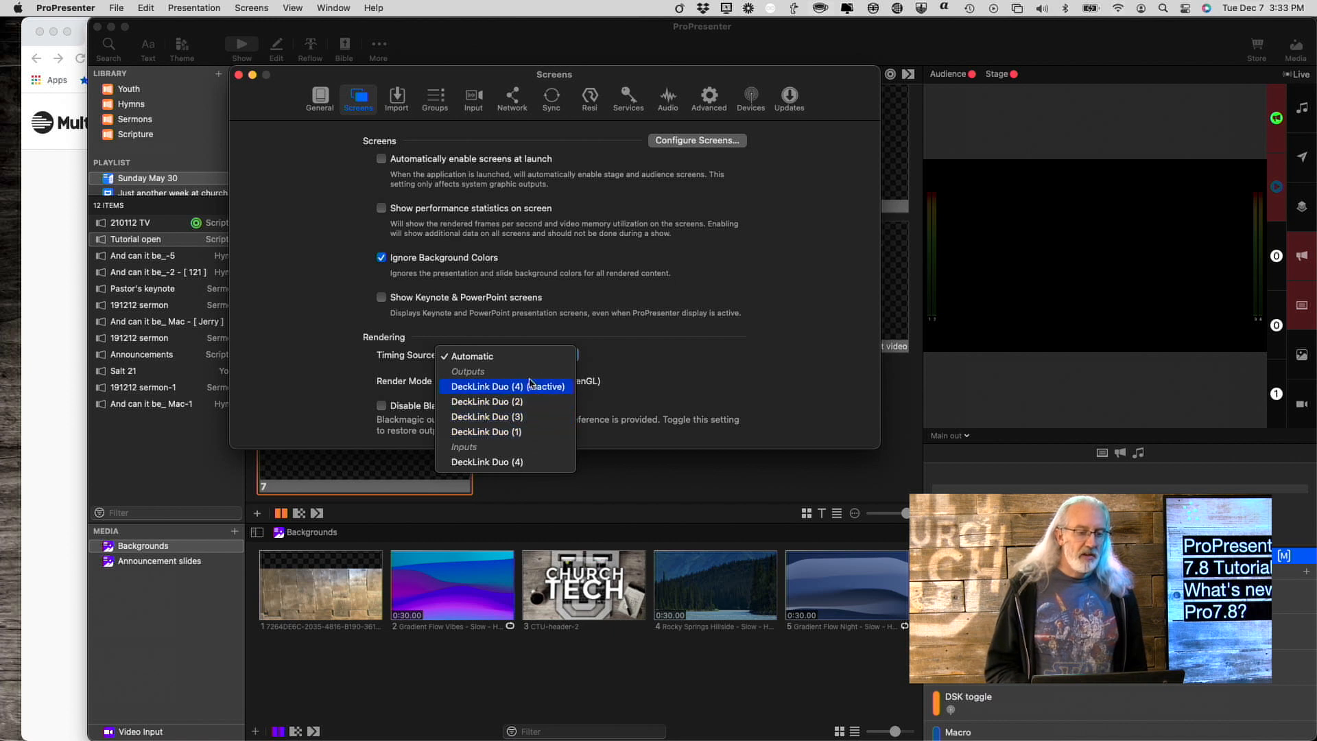
click(473, 355)
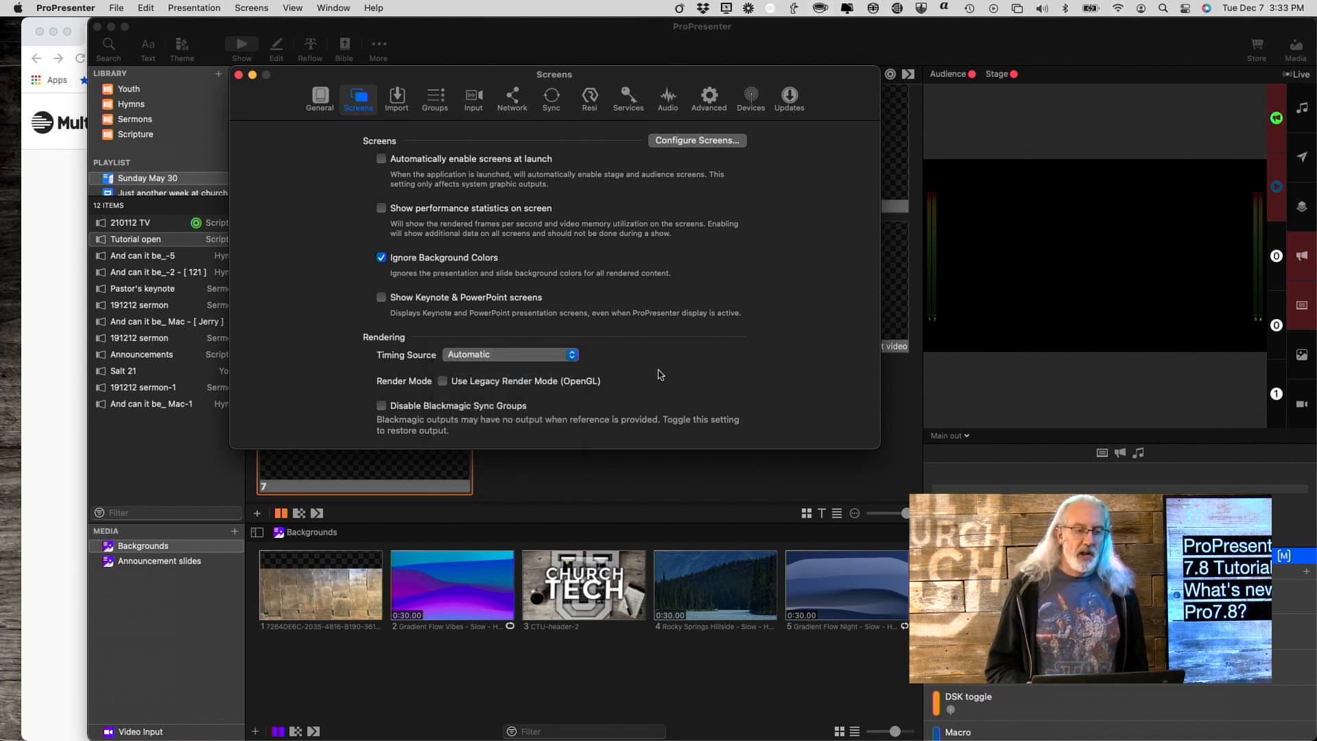
mouse_move(655, 371)
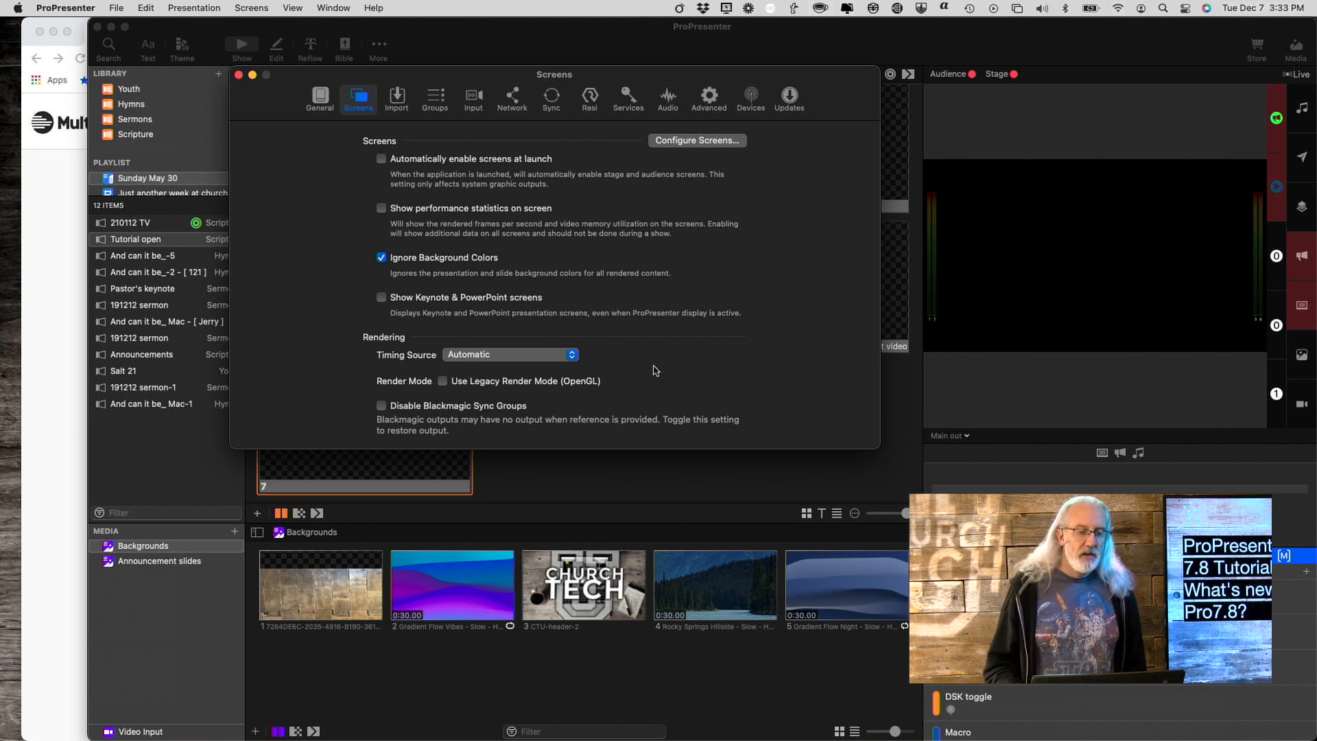
mouse_move(601, 370)
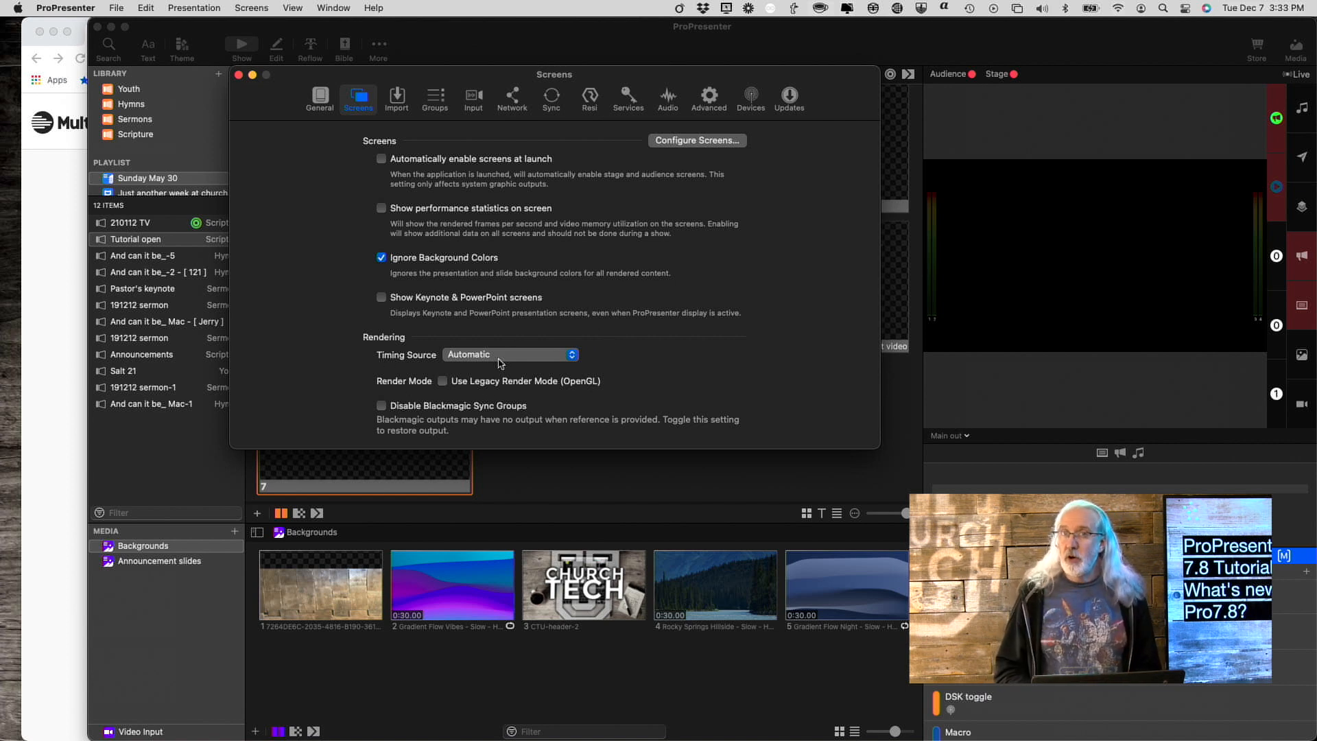
mouse_move(624, 168)
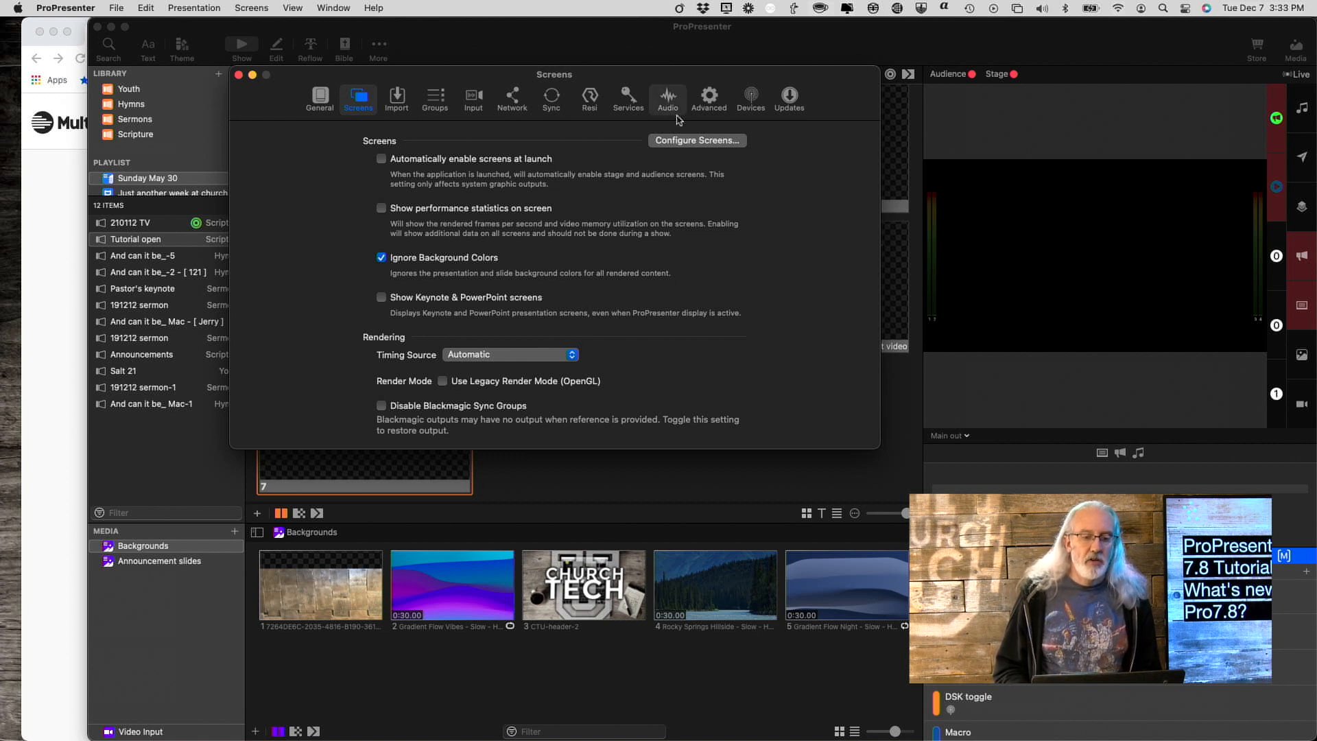
mouse_move(512, 98)
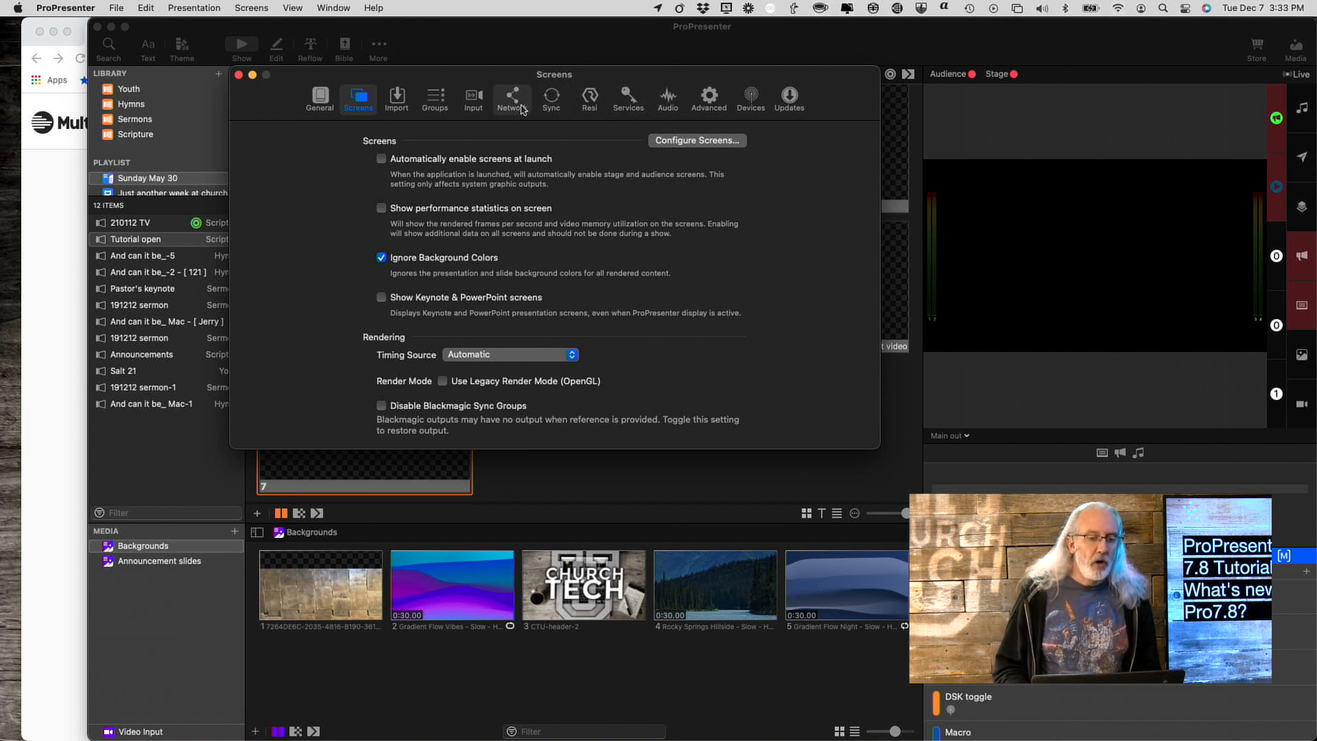
click(510, 97)
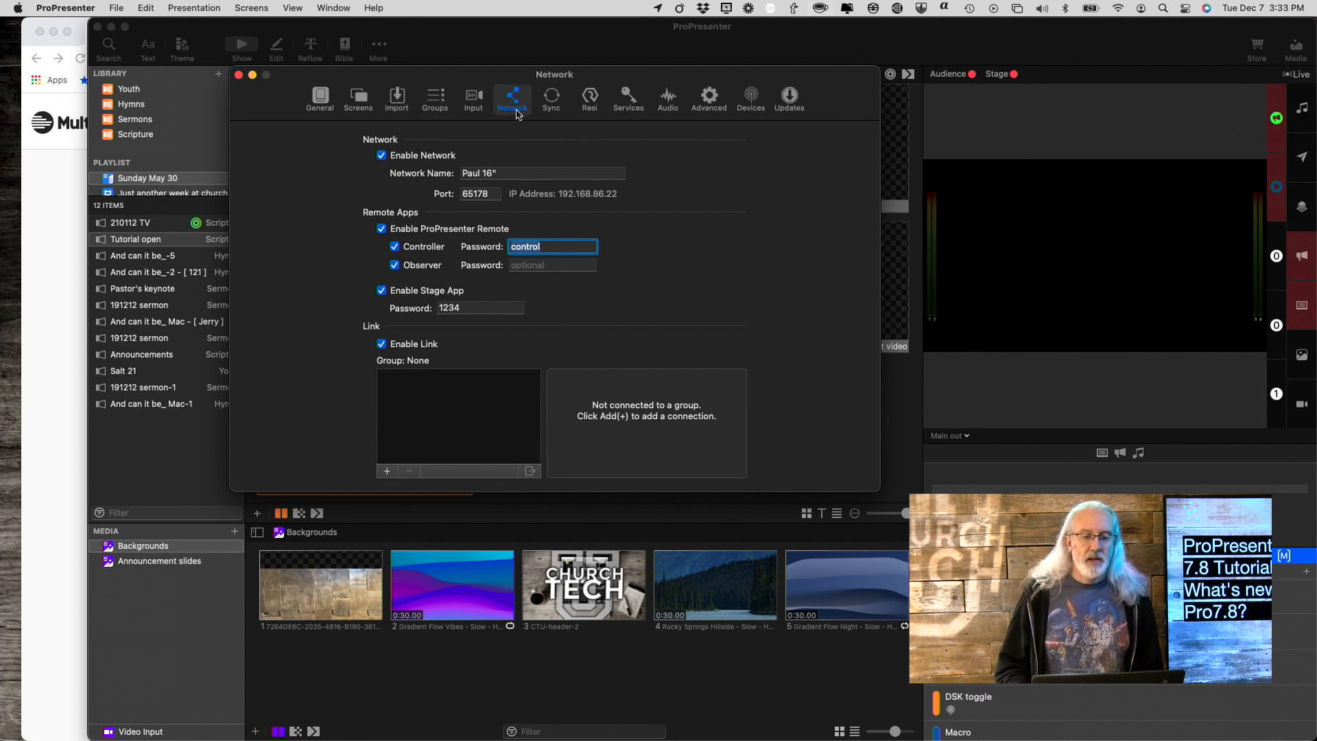
mouse_move(367, 131)
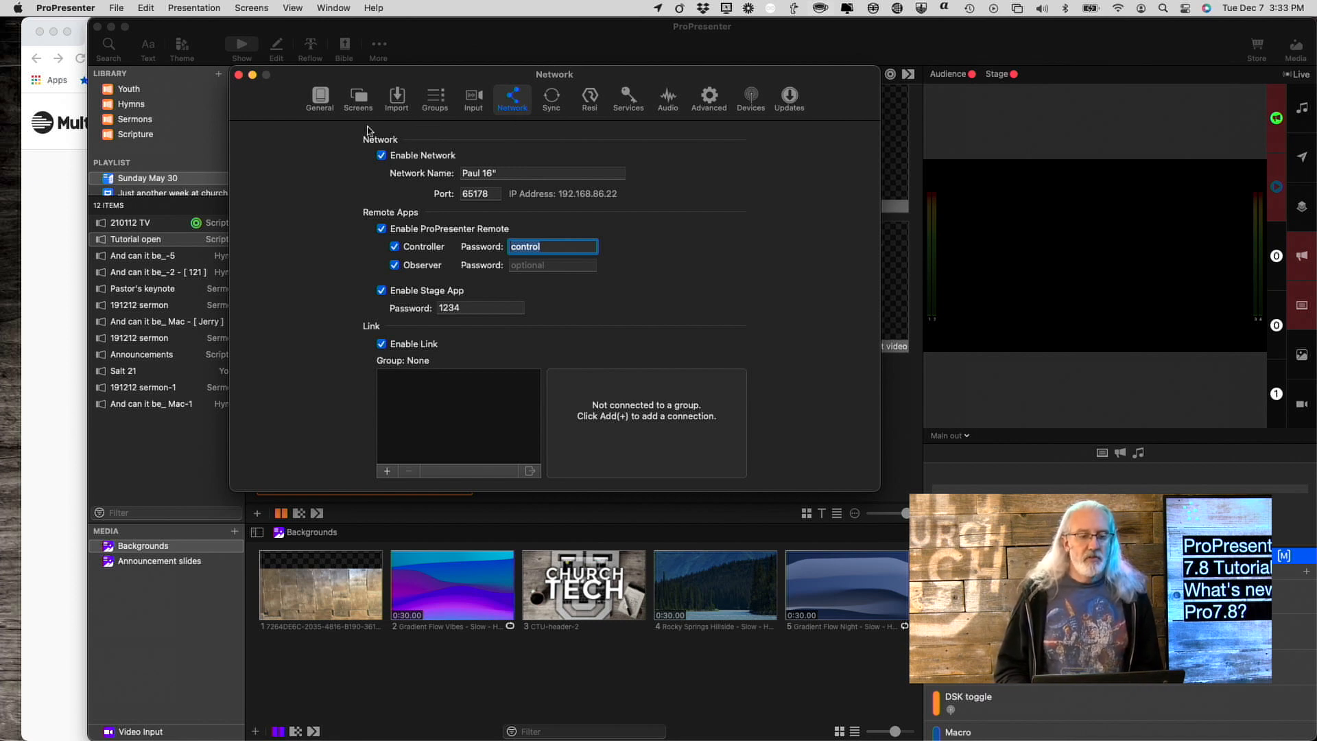
mouse_move(408, 164)
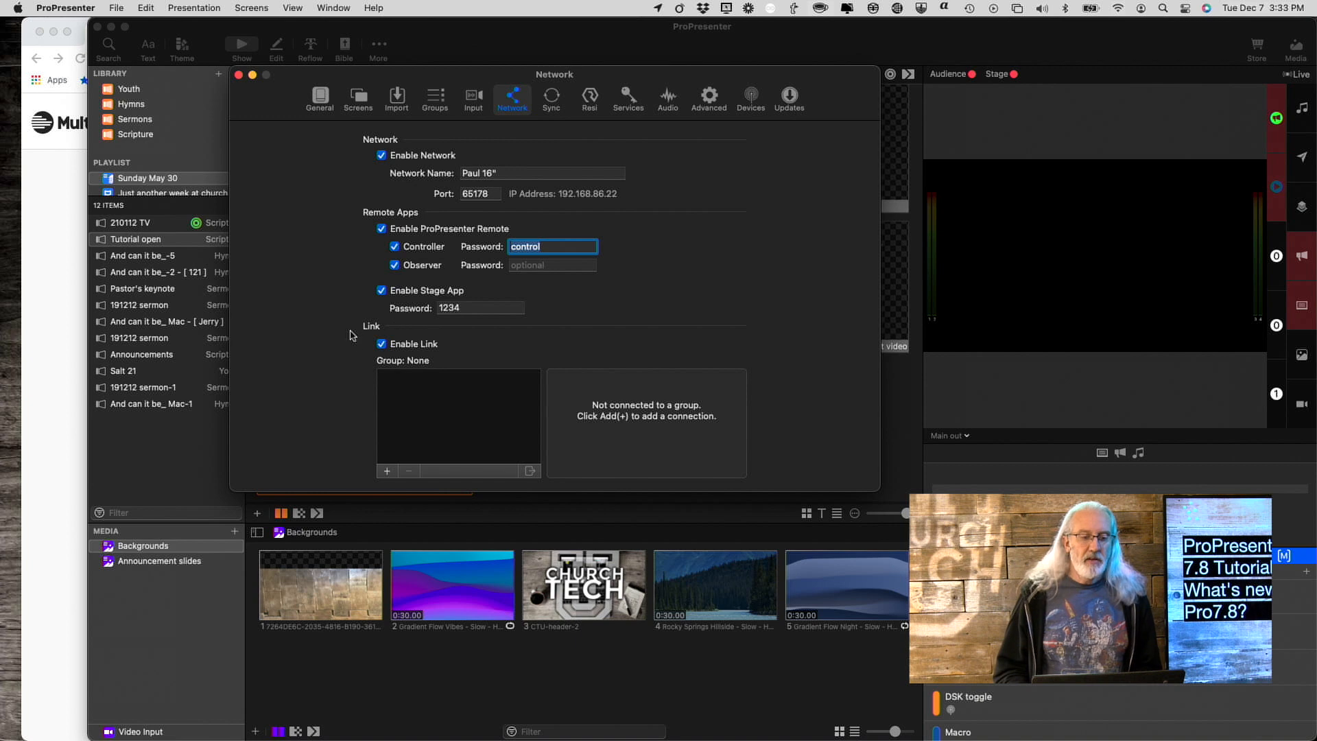
mouse_move(384, 325)
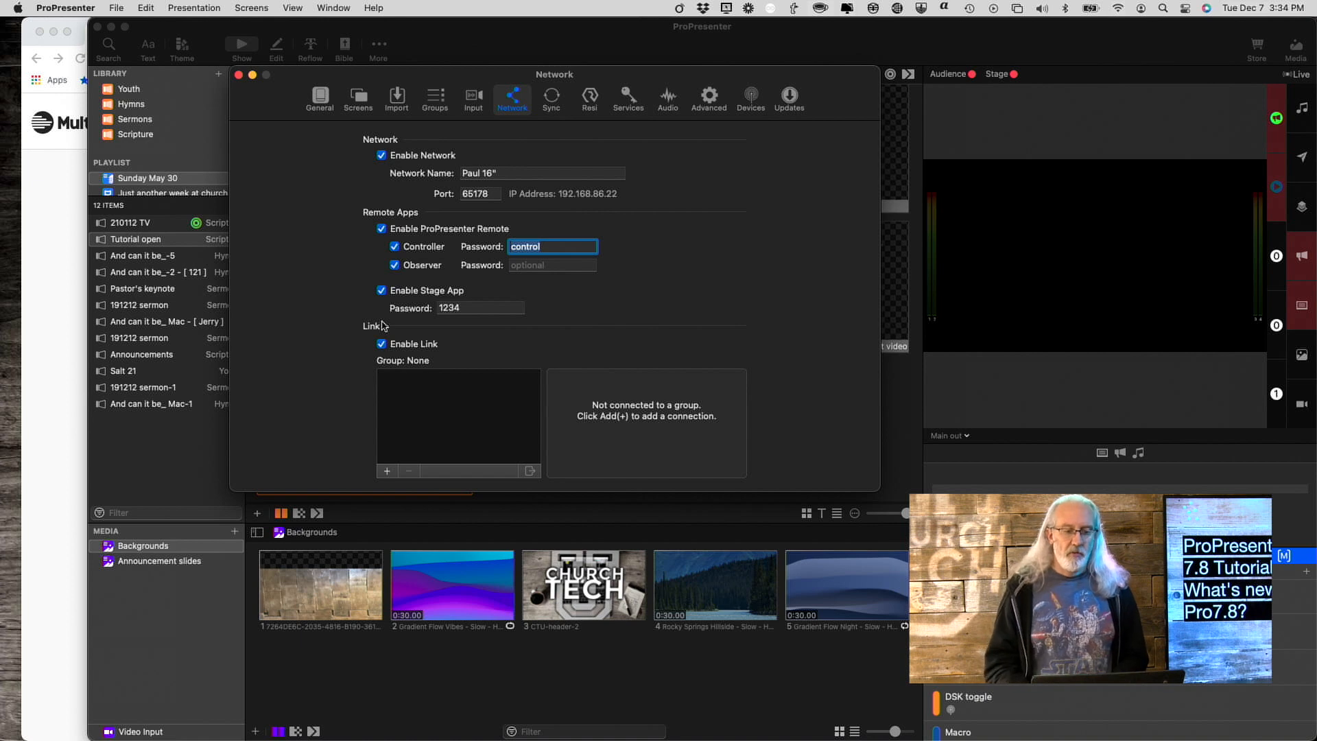
mouse_move(436, 358)
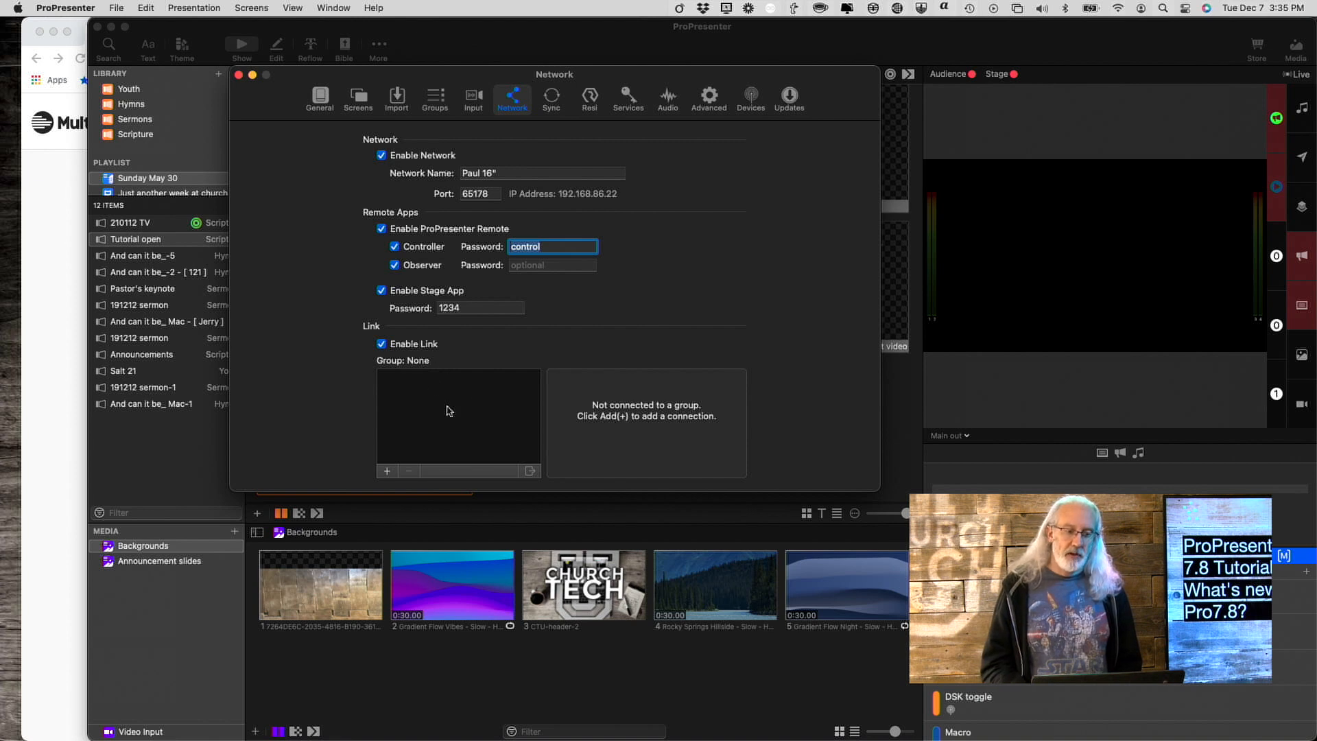
mouse_move(412, 465)
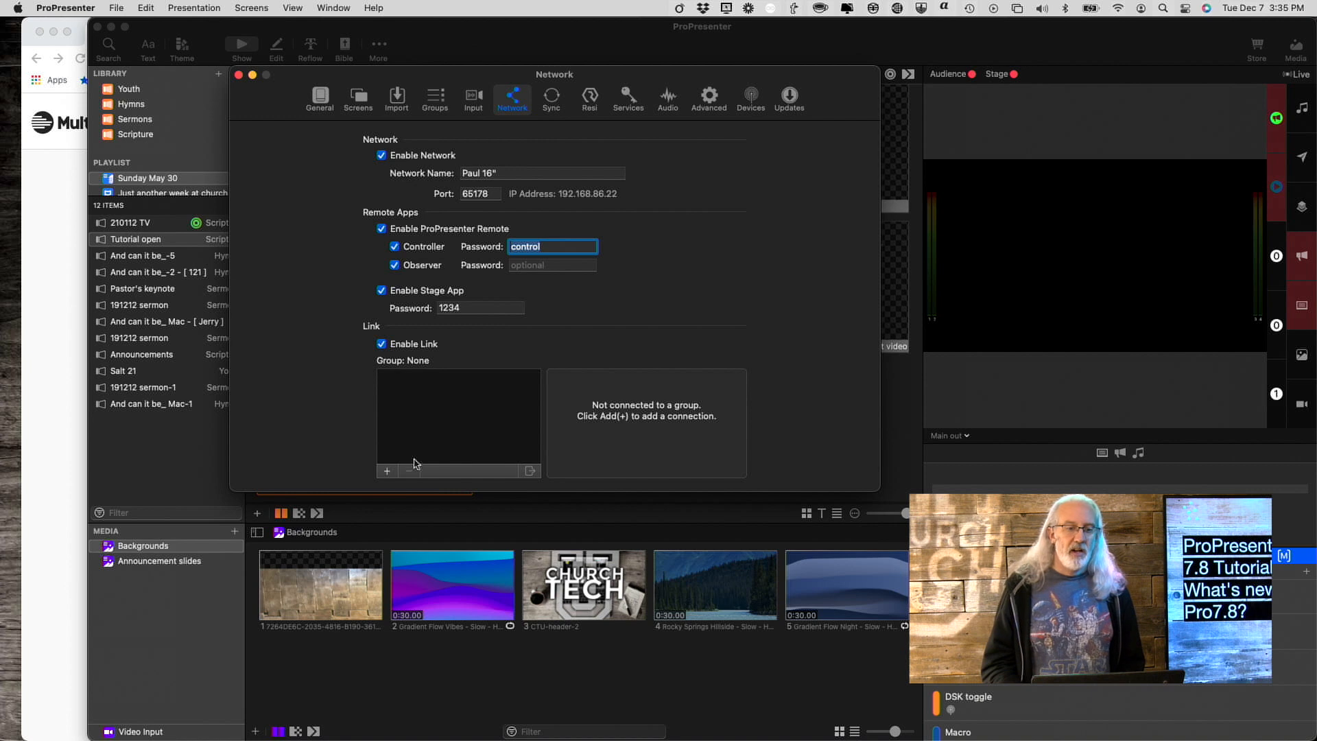
mouse_move(547, 347)
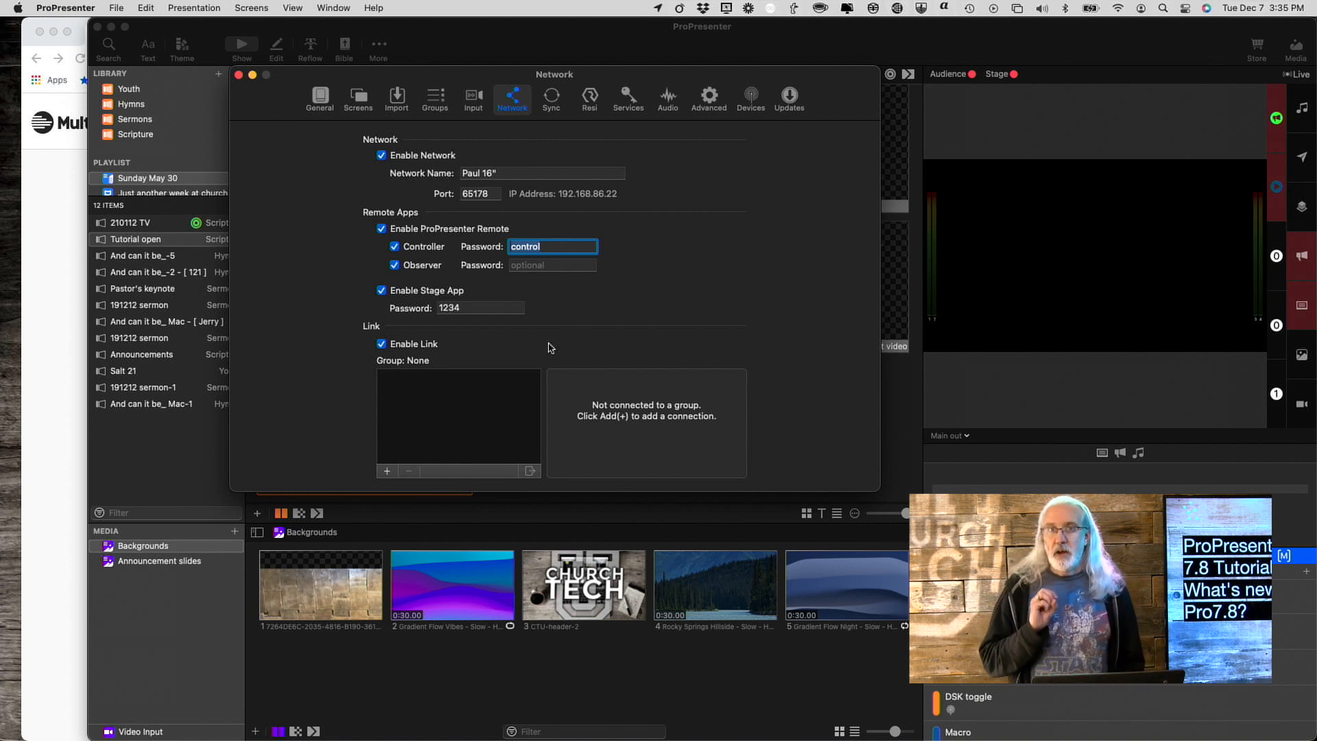
mouse_move(575, 232)
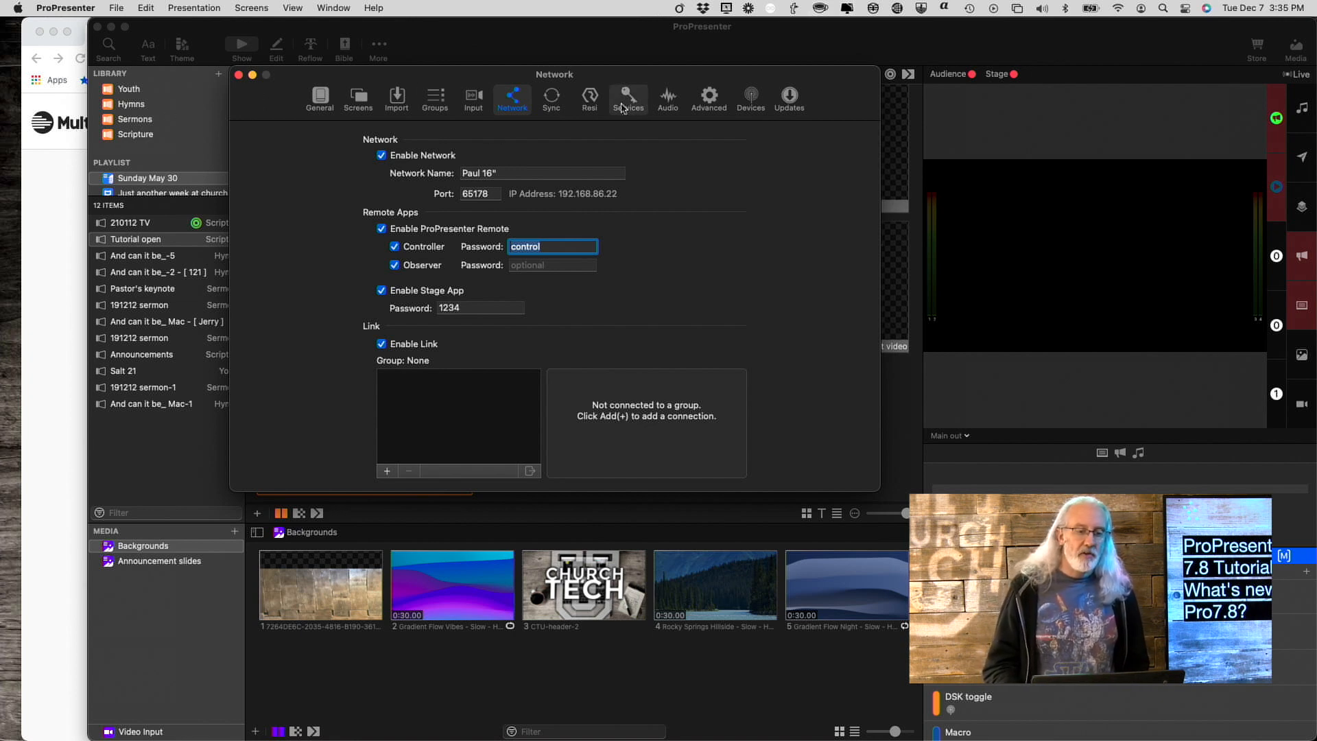
Step: Switch Preferences to the Services page showing the MultiTracks login
click(627, 94)
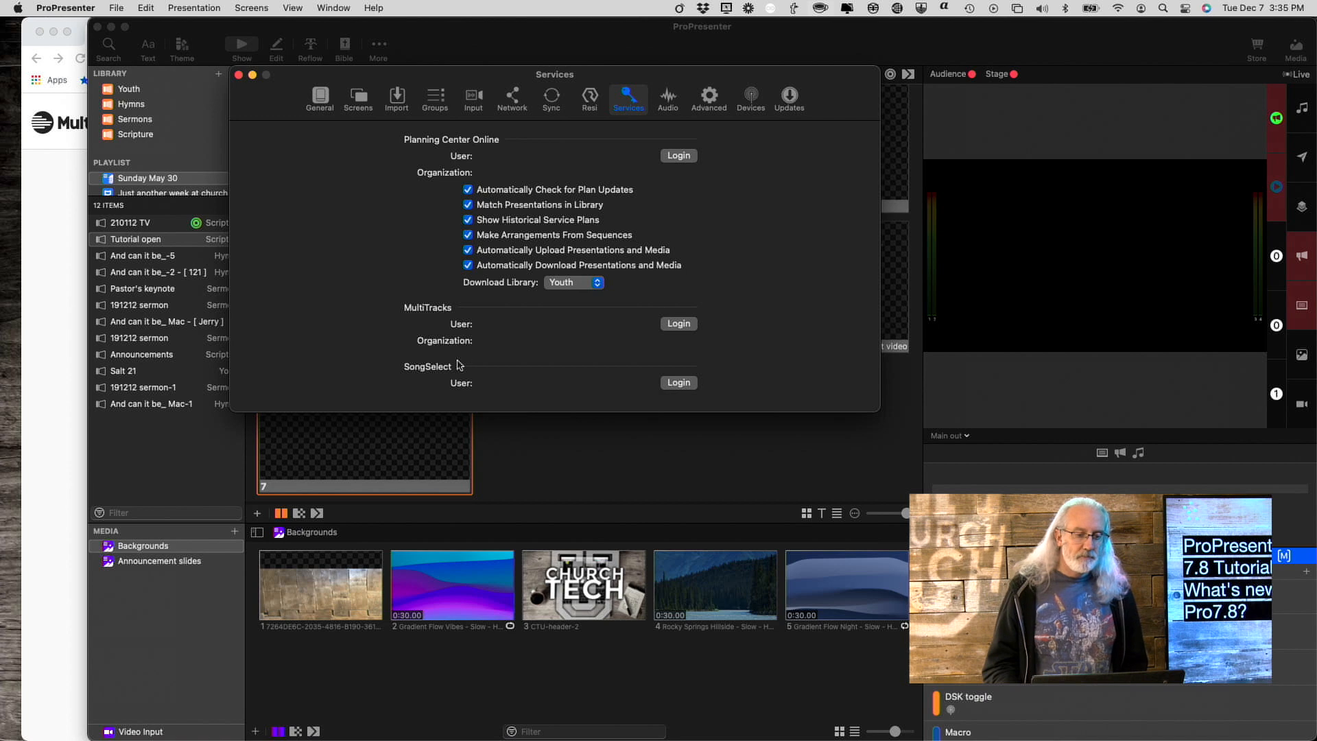
mouse_move(524, 338)
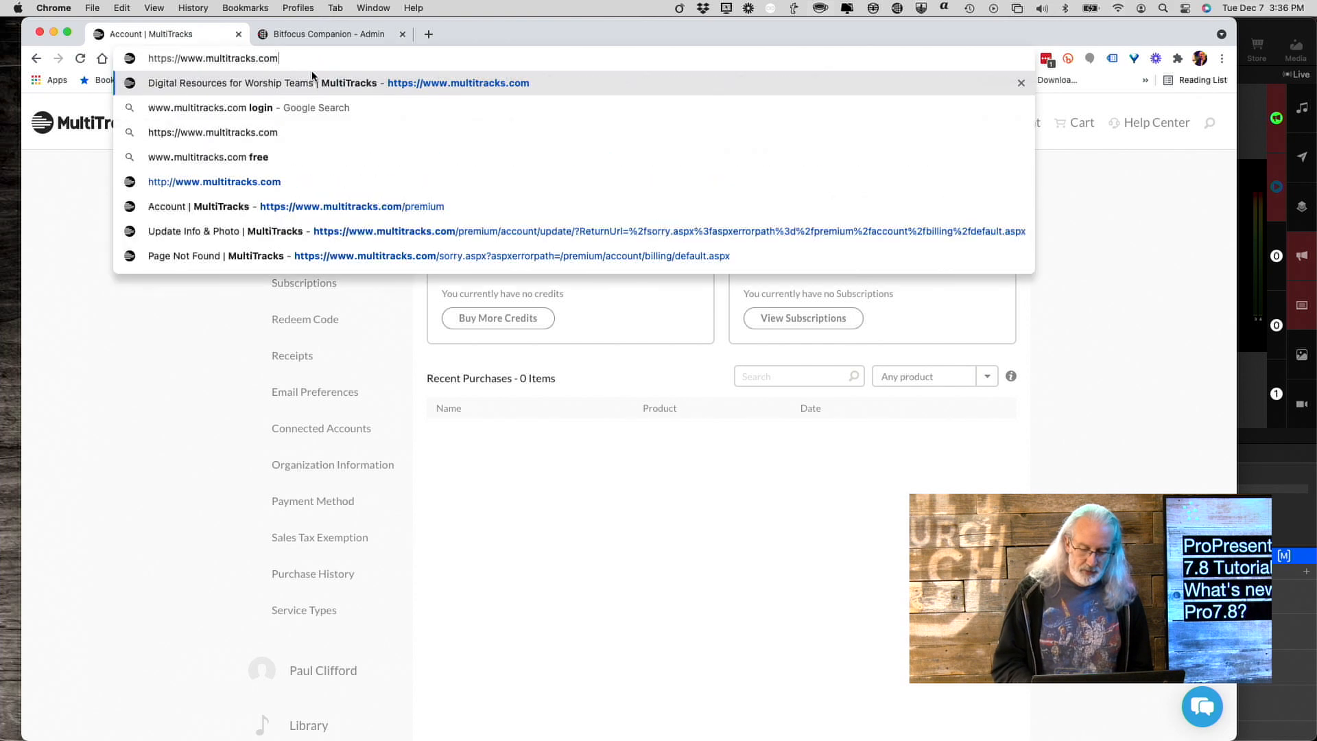
Step: Load multitracks.com and scroll through the Connected Stage homepage
click(336, 83)
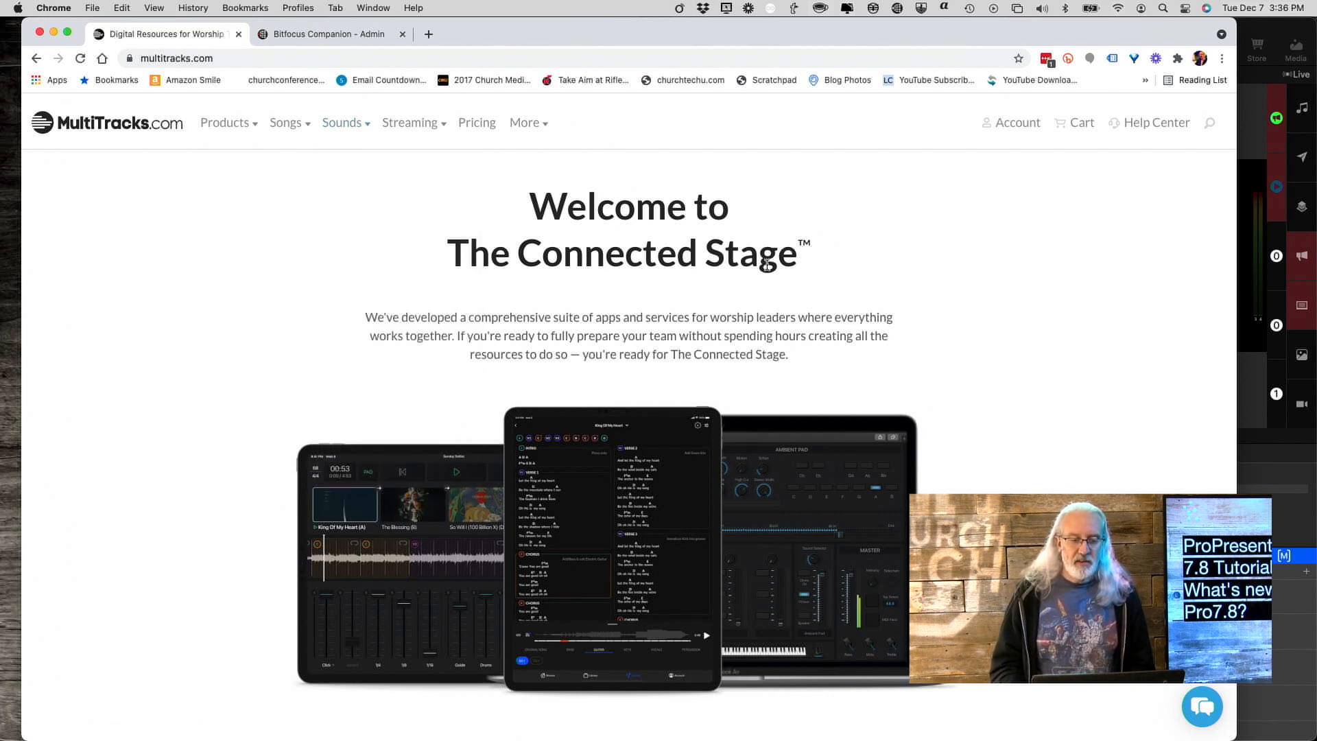
scroll(down, 3)
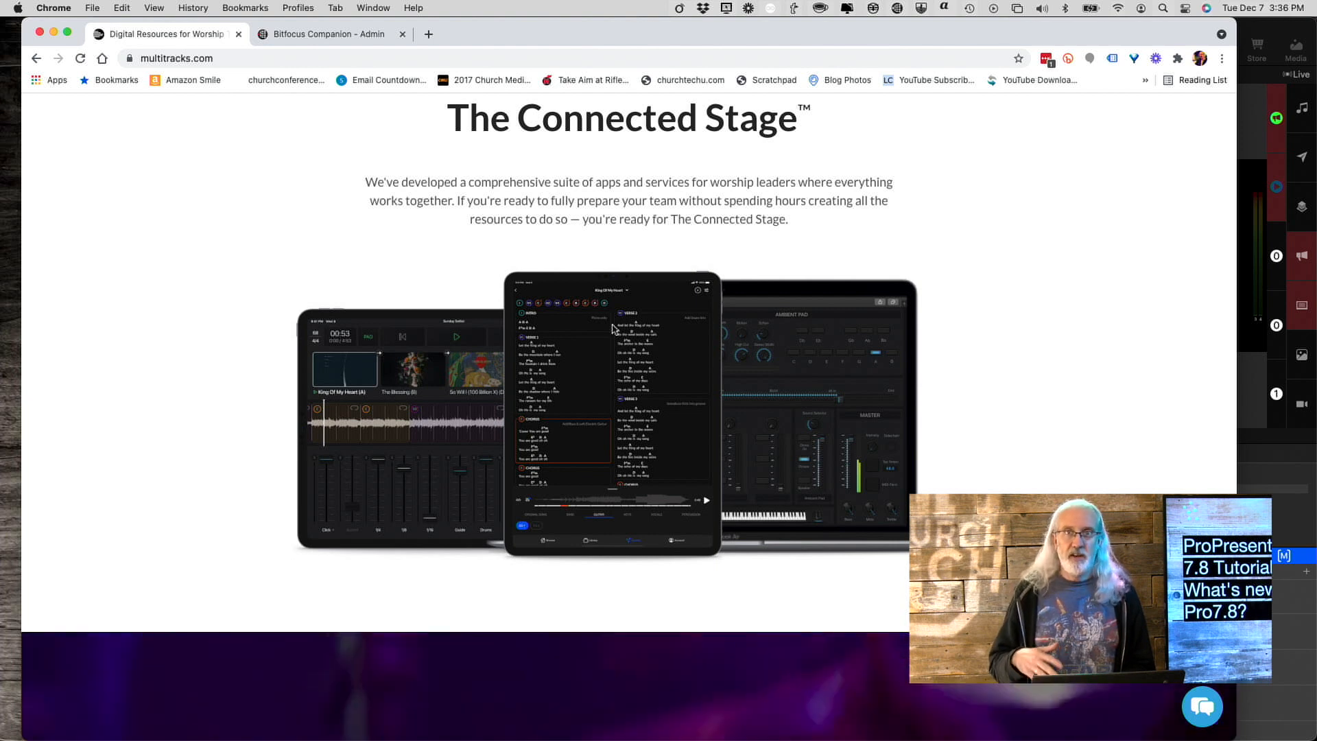
mouse_move(650, 254)
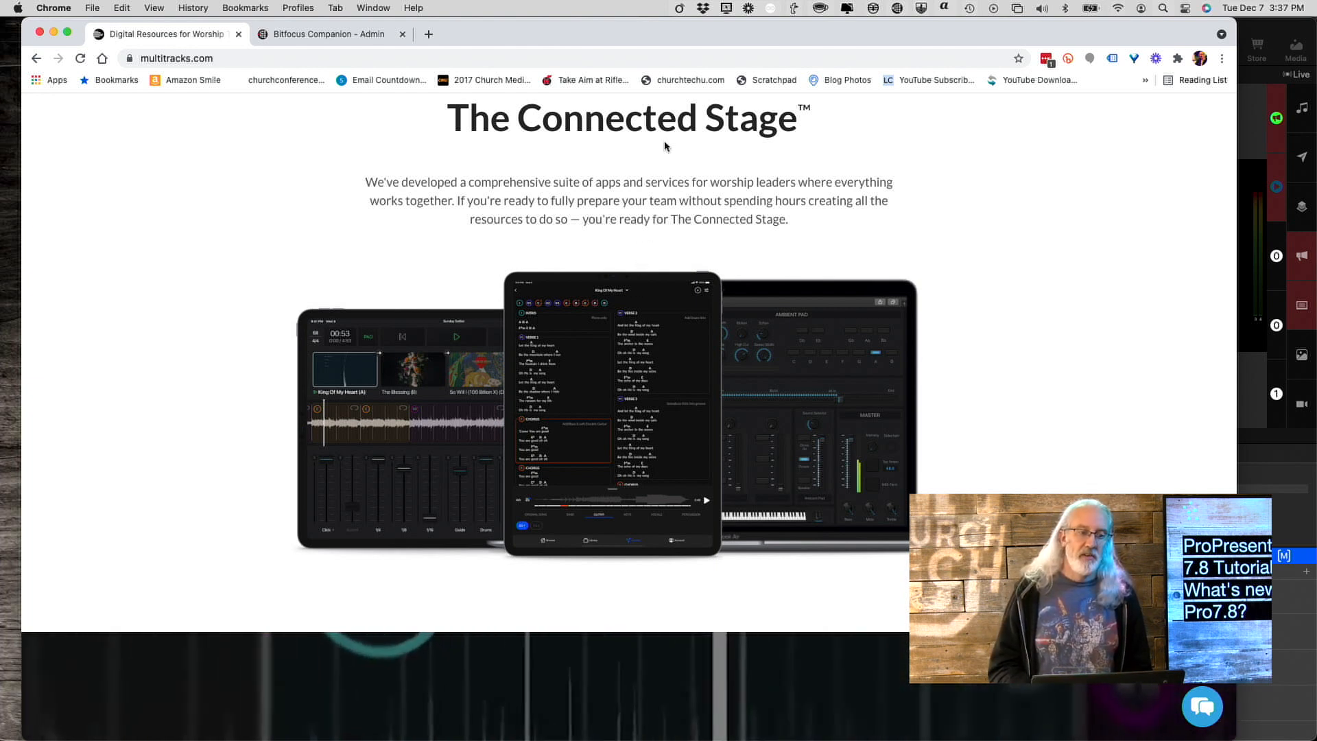
scroll(up, 3)
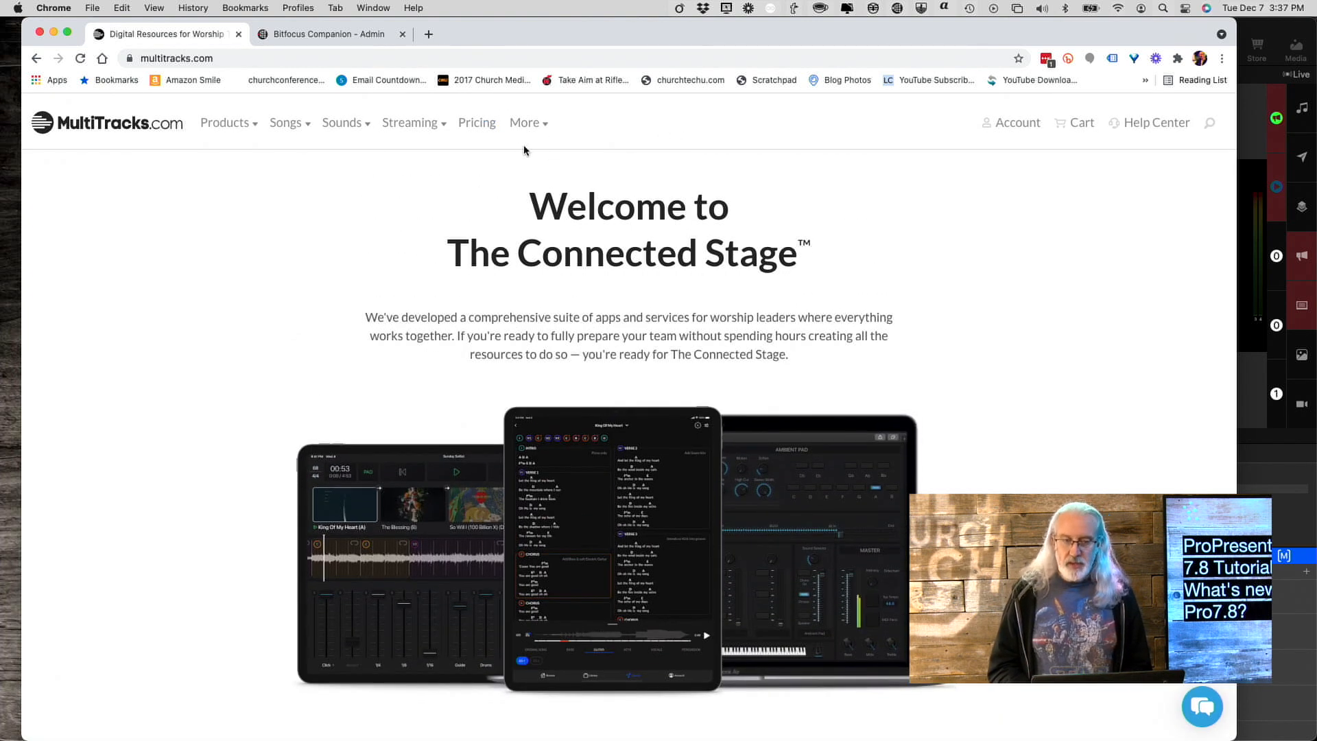
mouse_move(518, 151)
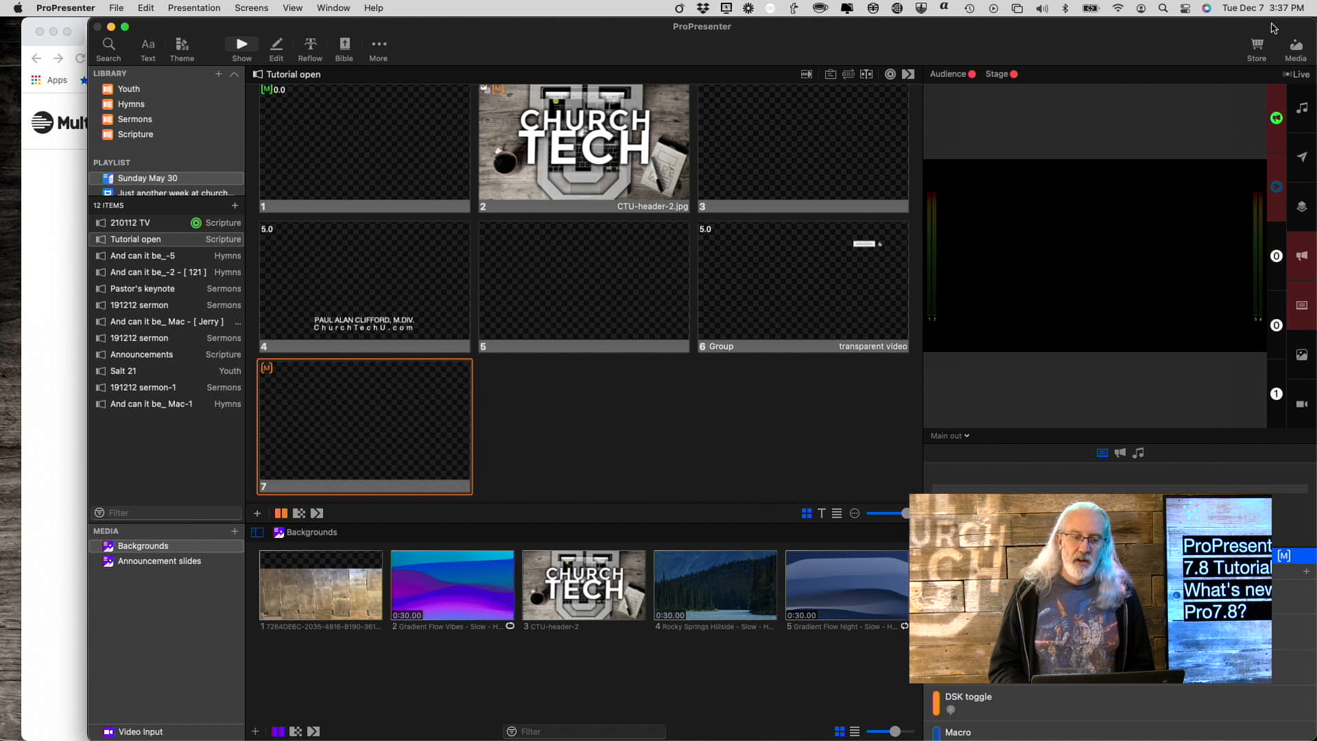
mouse_move(246, 199)
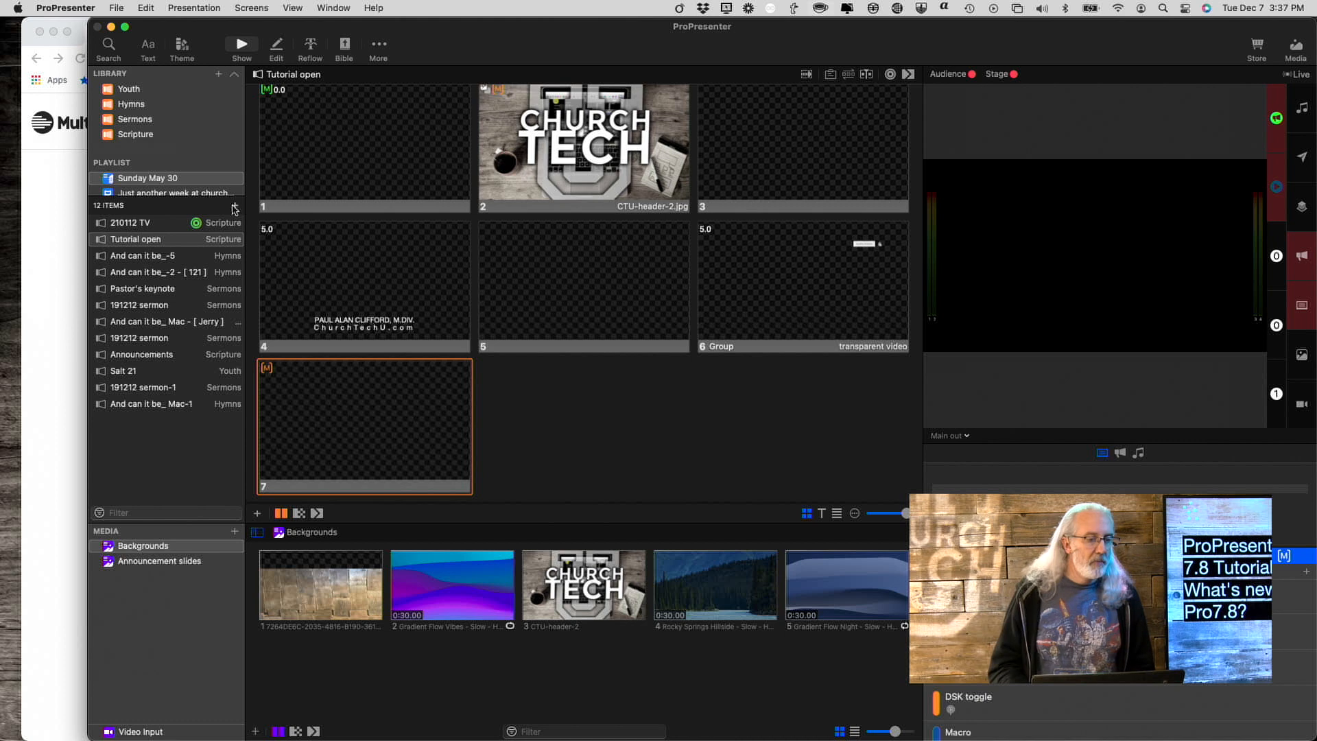
click(236, 205)
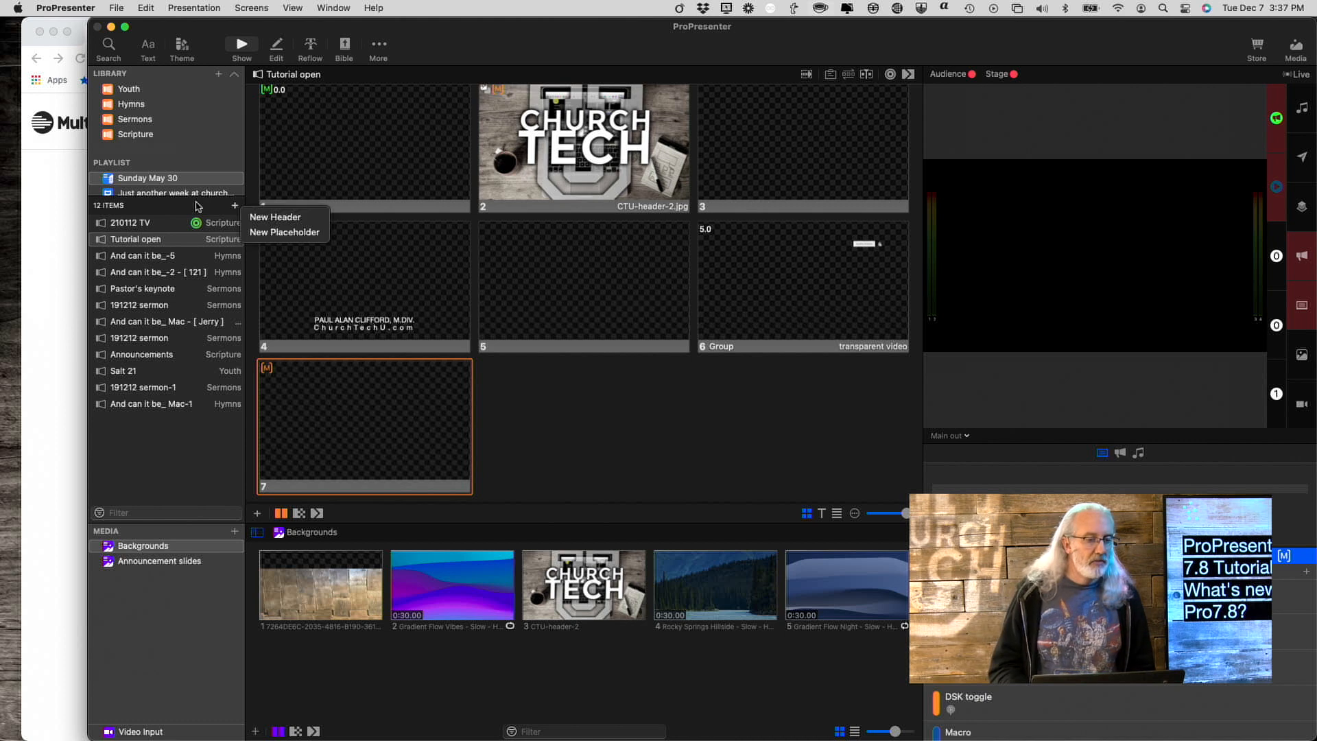
click(217, 73)
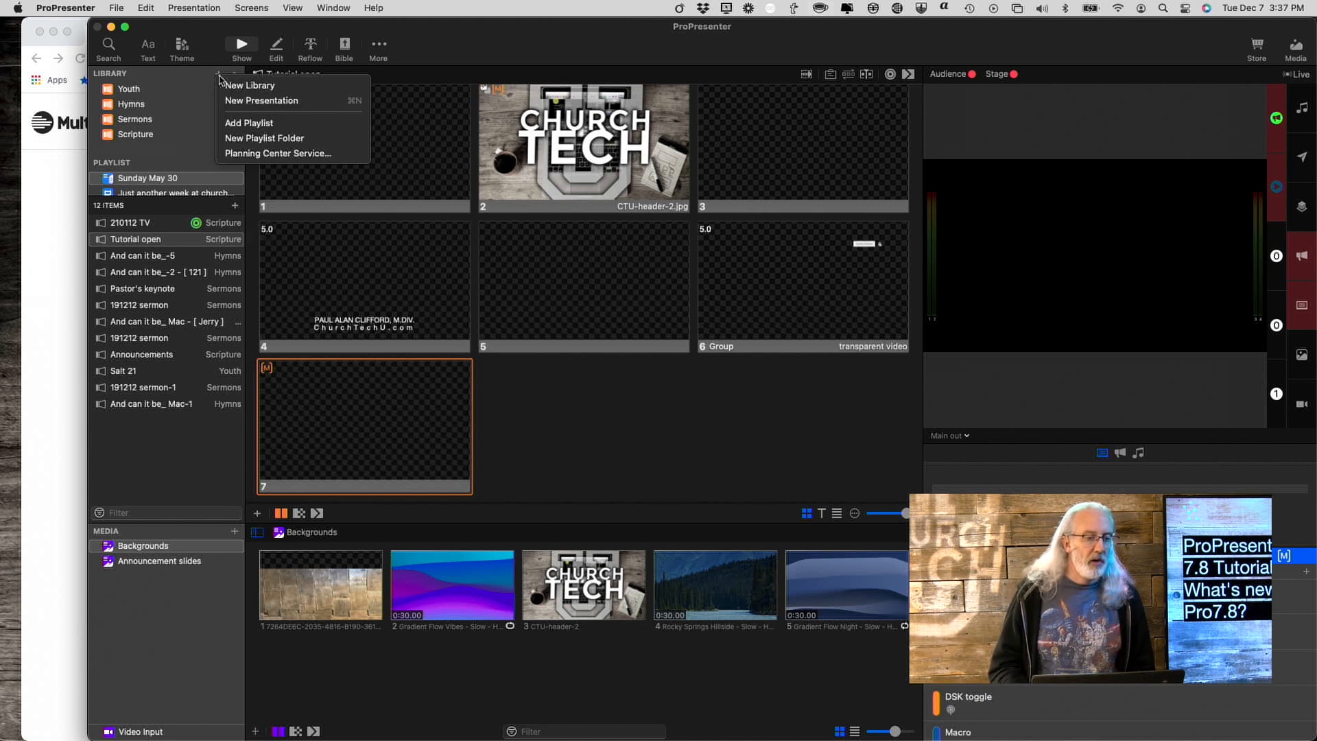
mouse_move(279, 153)
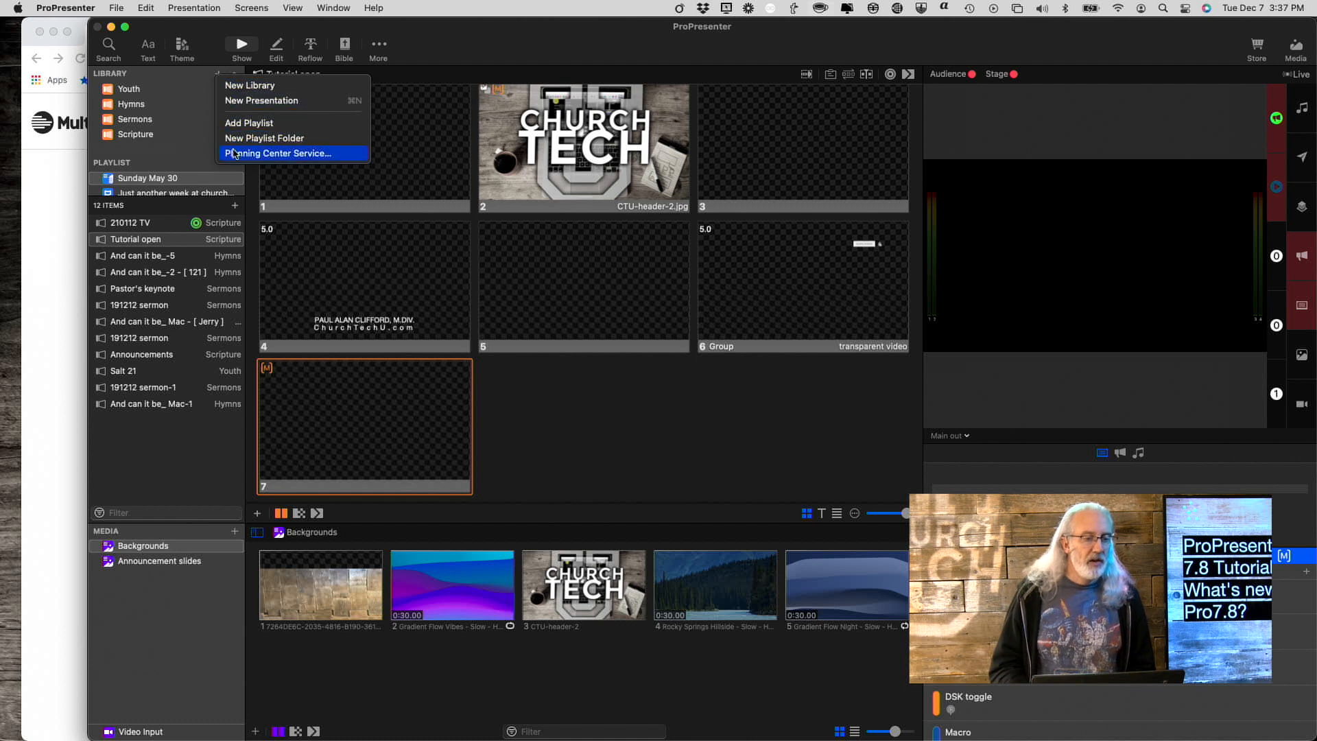
mouse_move(248, 100)
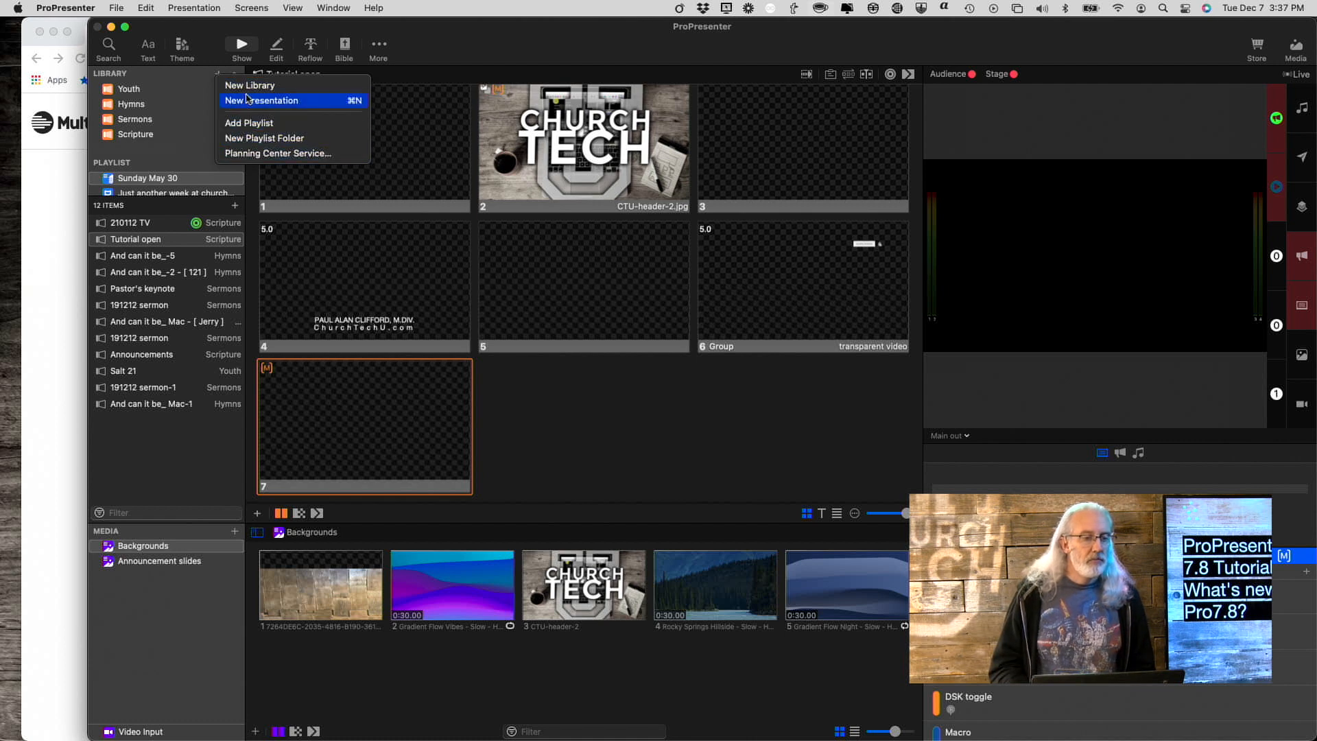
click(262, 100)
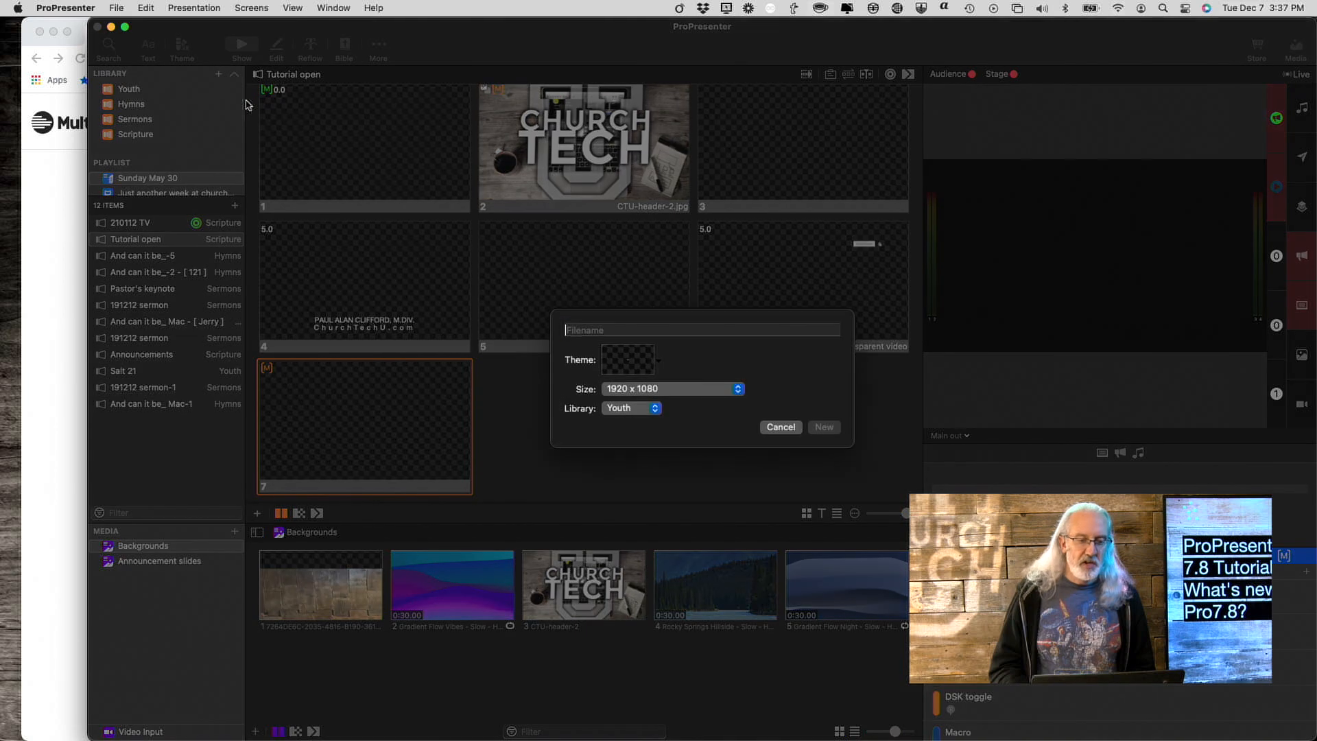
click(701, 330)
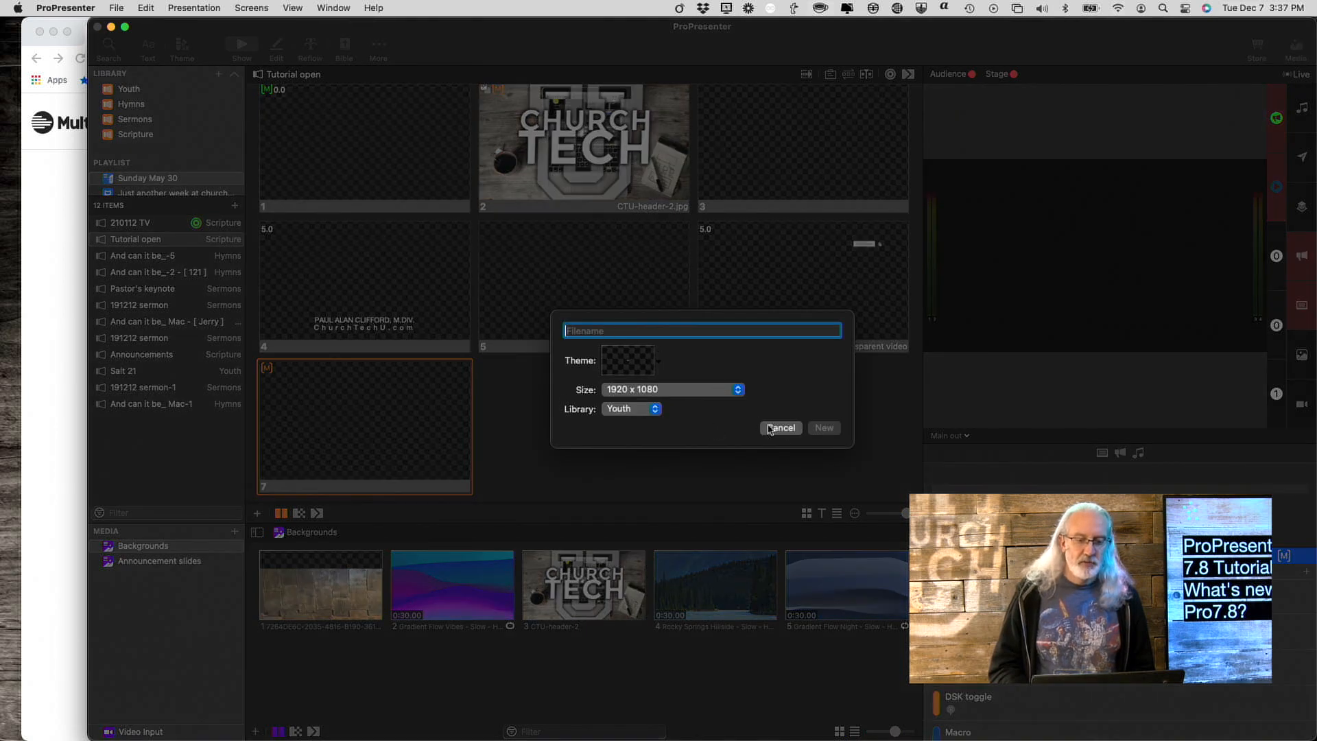
click(778, 427)
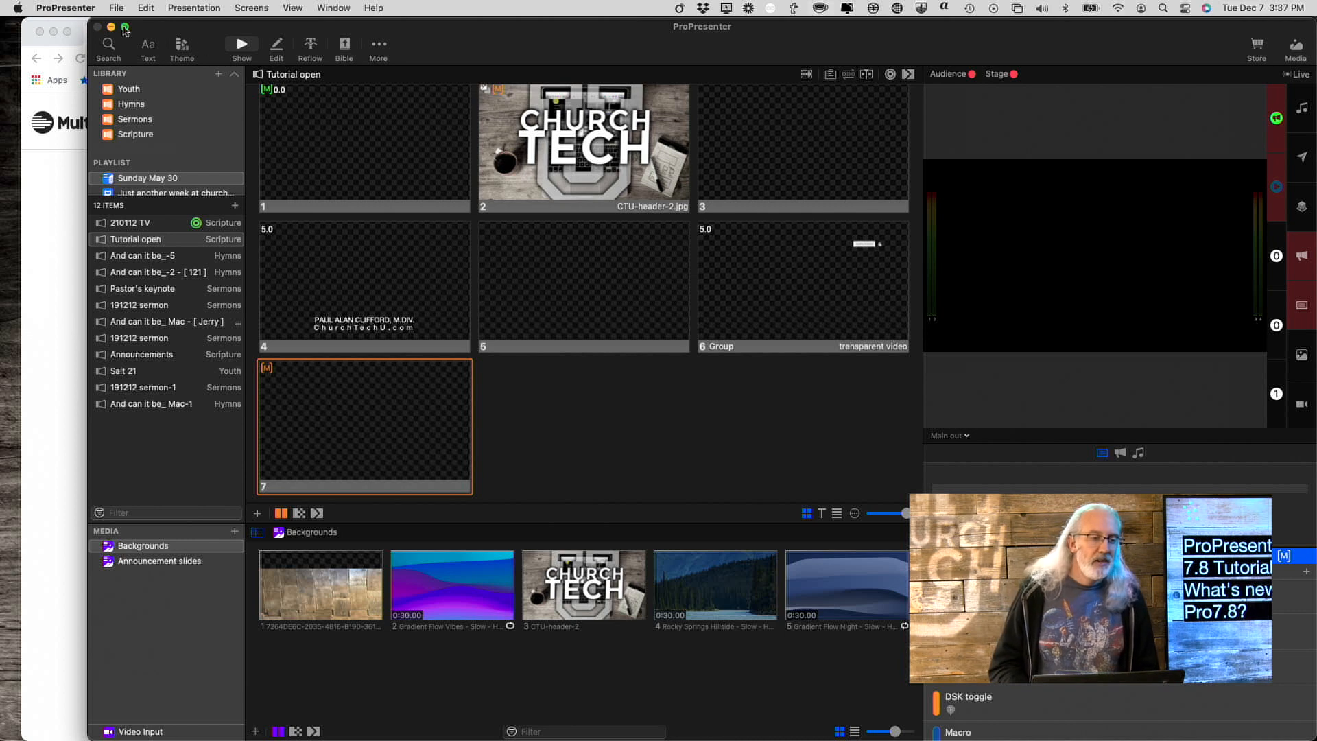
mouse_move(108, 44)
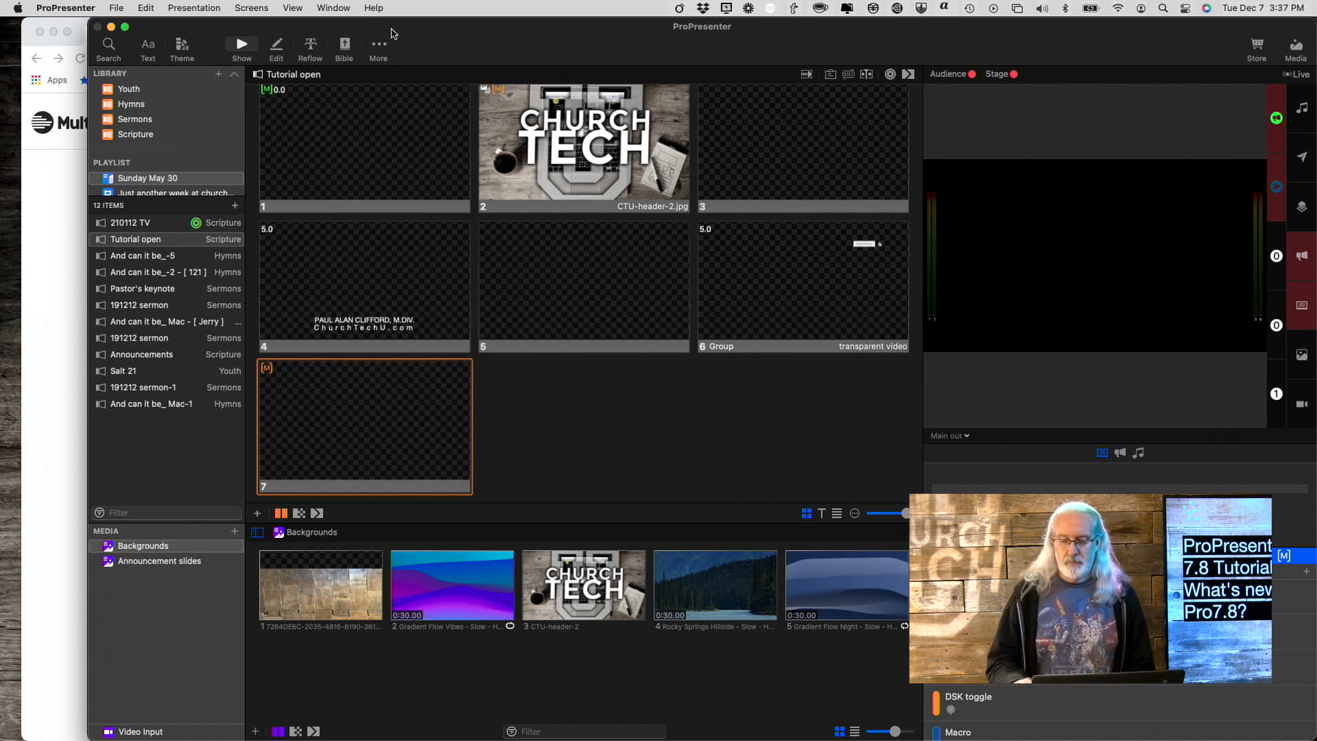
click(1279, 555)
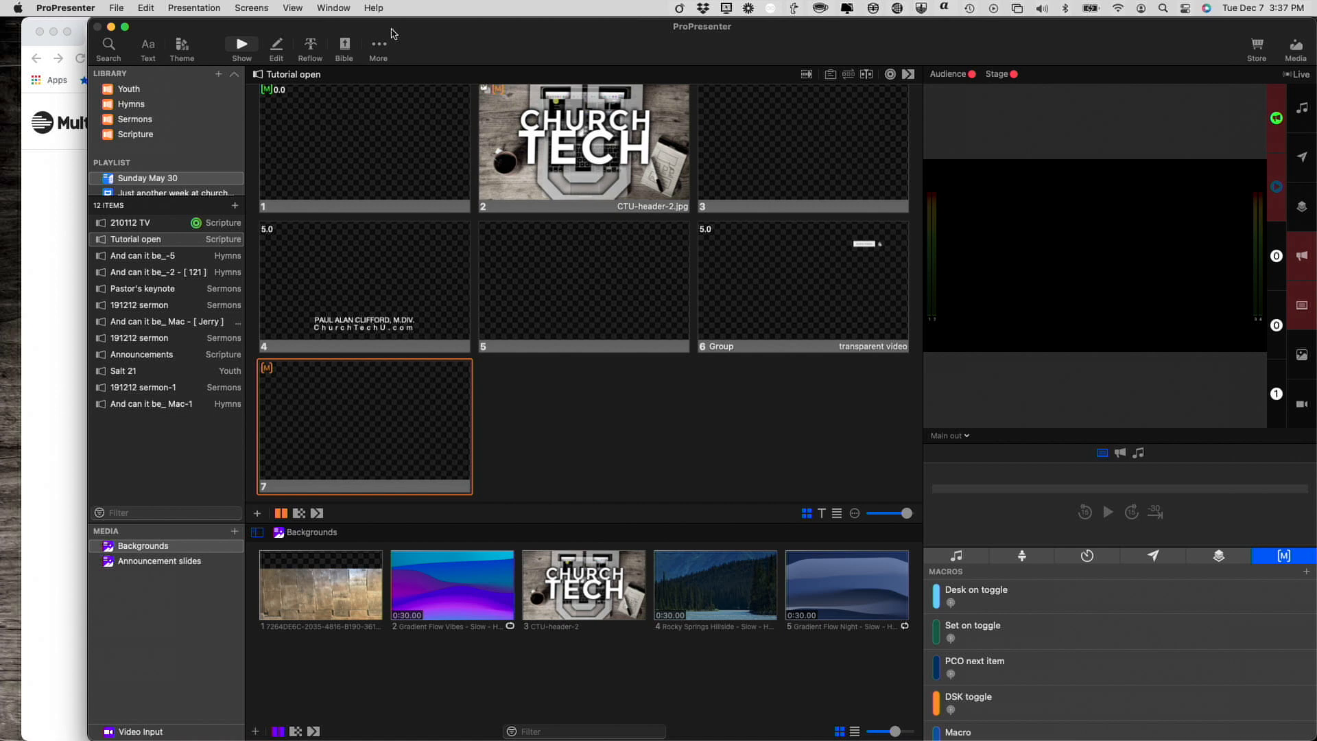
mouse_move(853, 74)
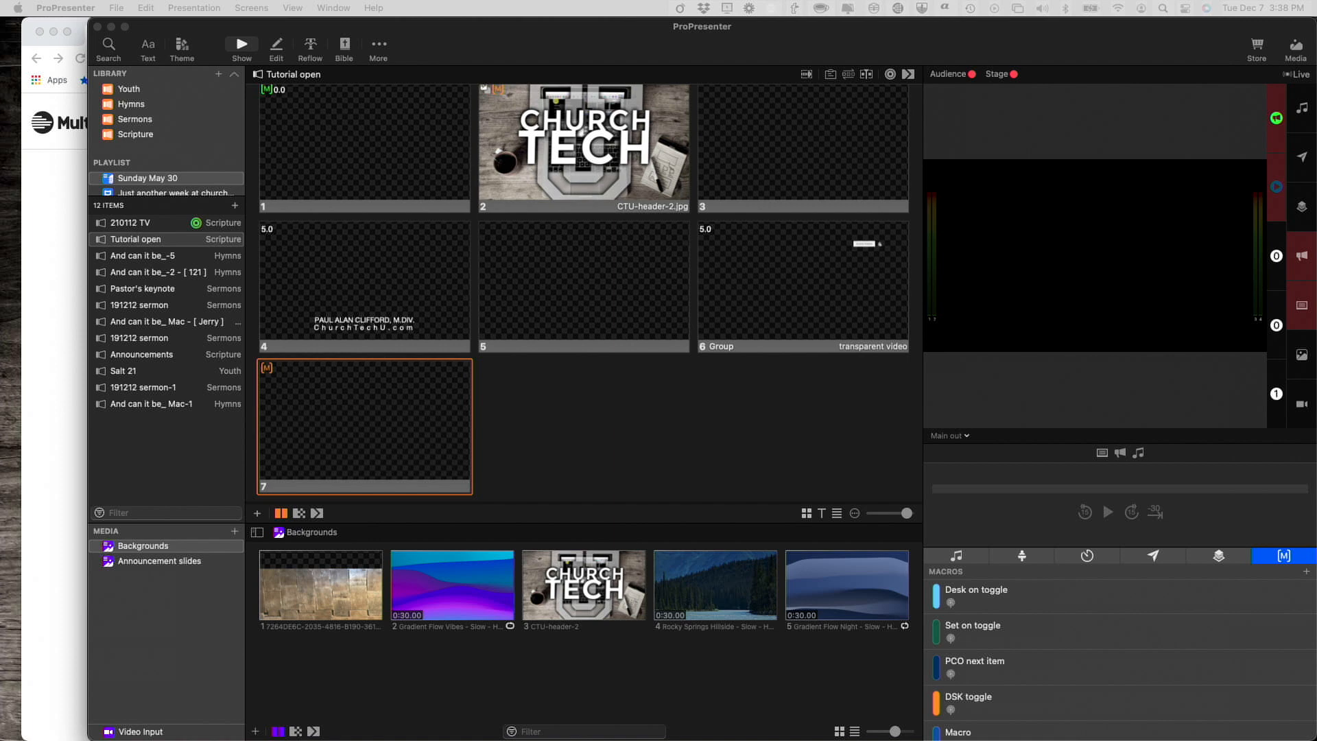
mouse_move(412, 113)
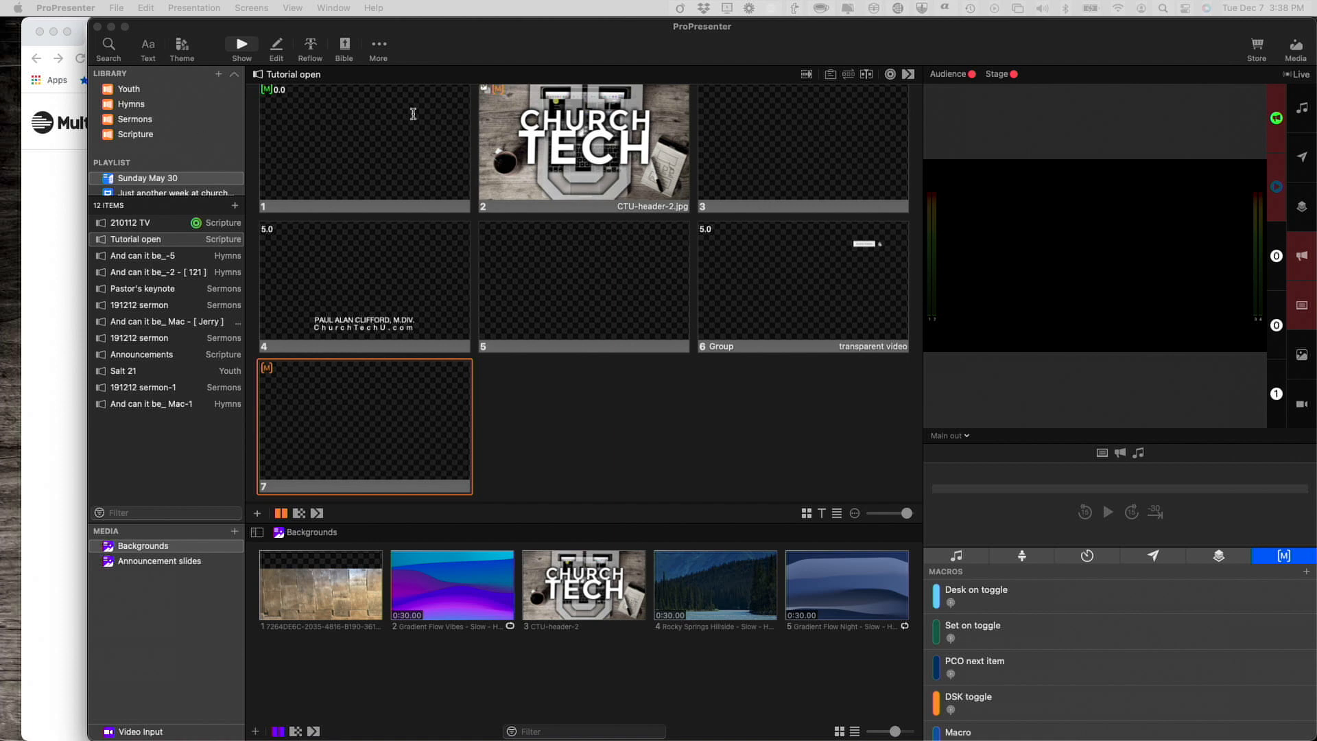
mouse_move(412, 114)
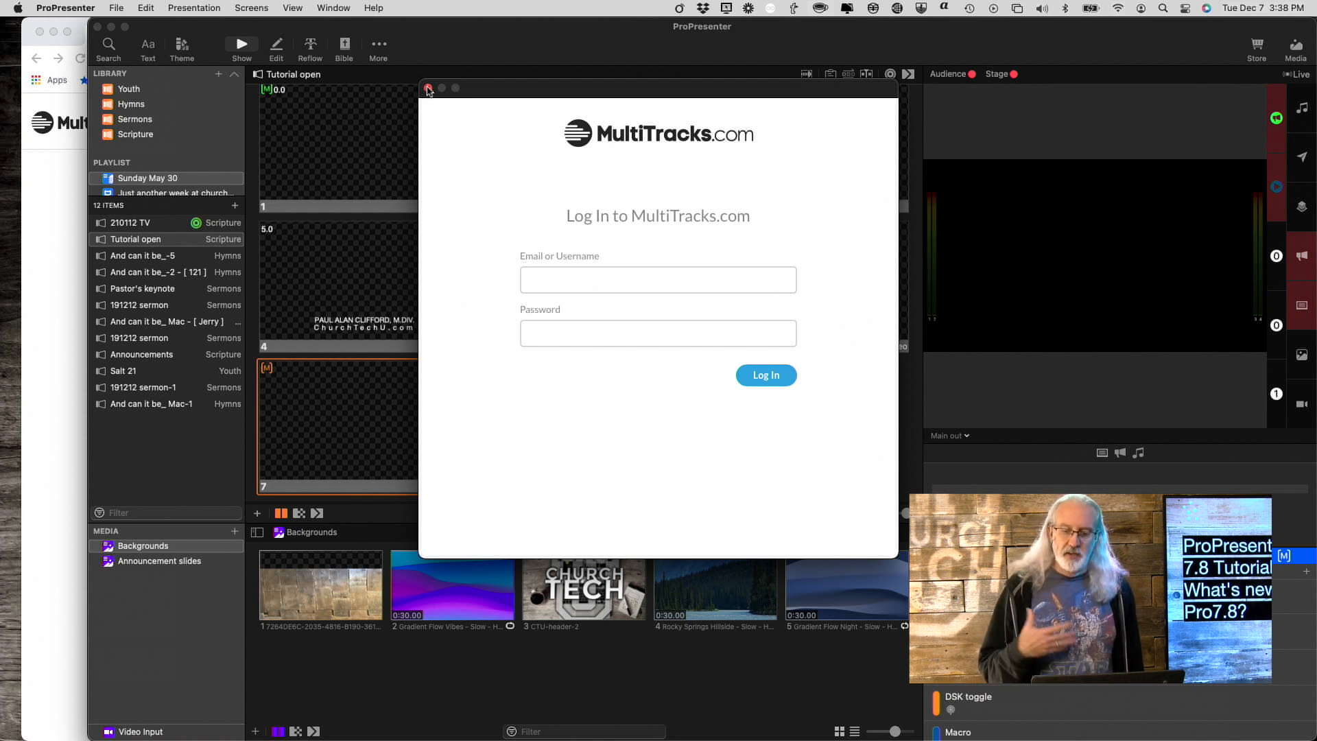
click(428, 88)
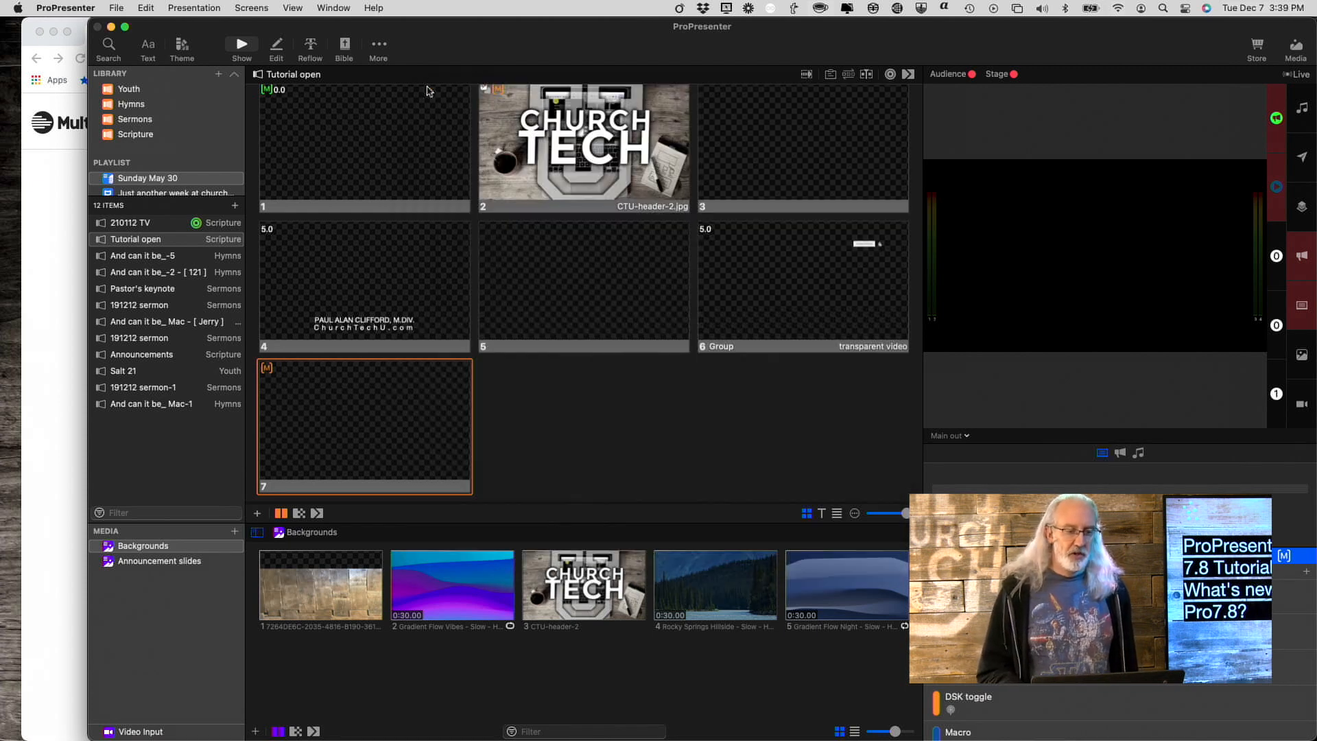
mouse_move(473, 55)
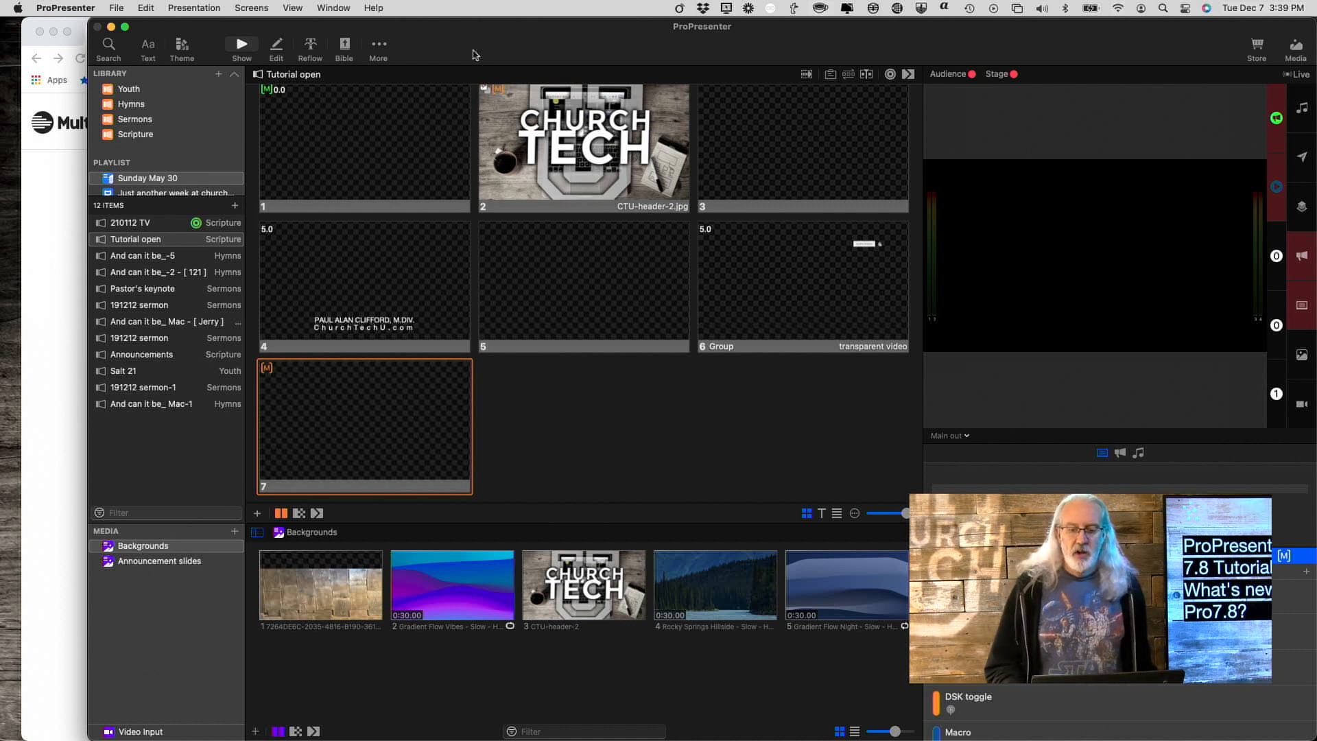